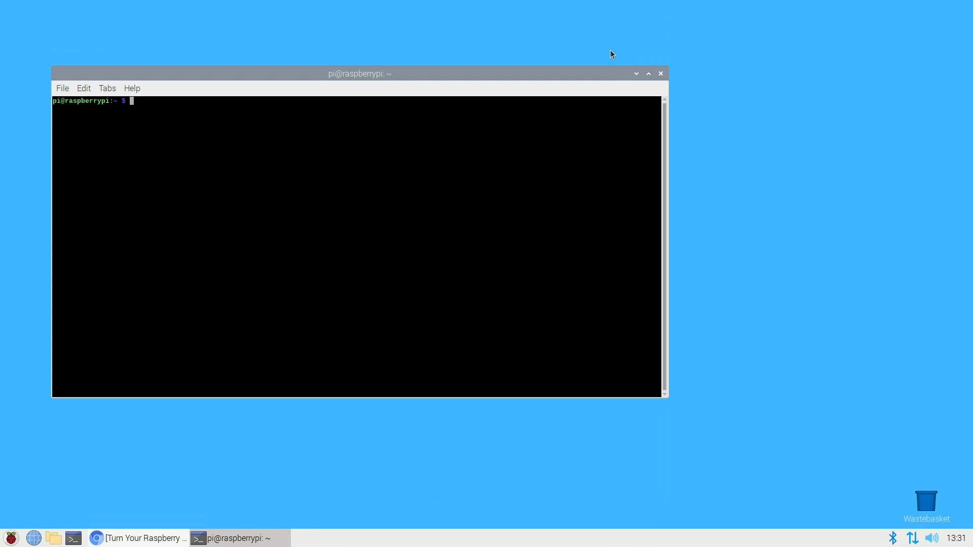
text(curl -sSL https://install.pi-hole.net | bash)
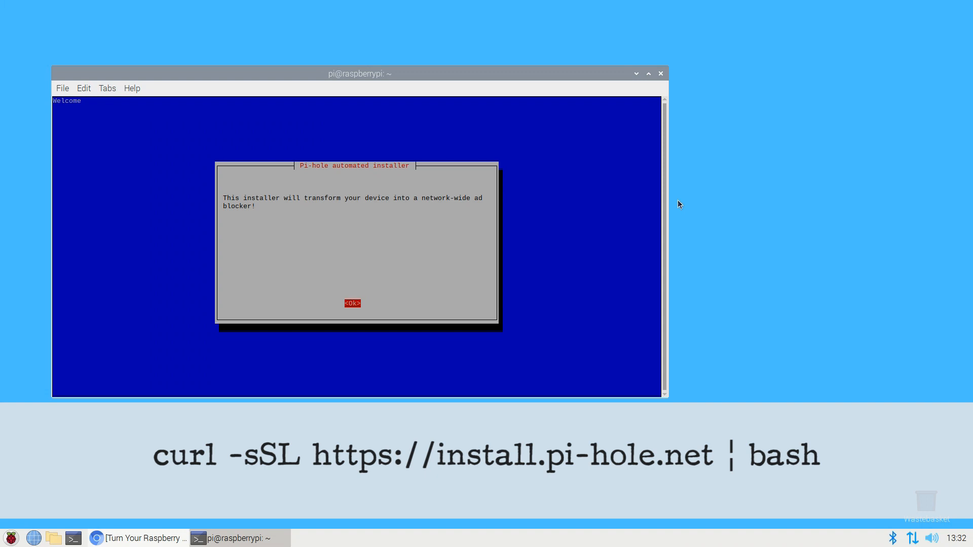
mouse_move(390, 305)
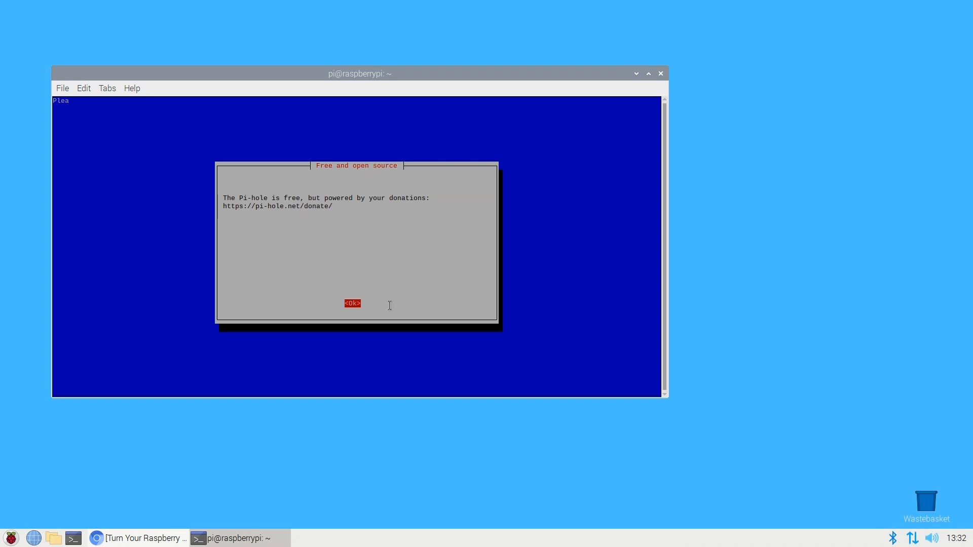
- Dismiss the installer's donation notice to continue setup
click(352, 304)
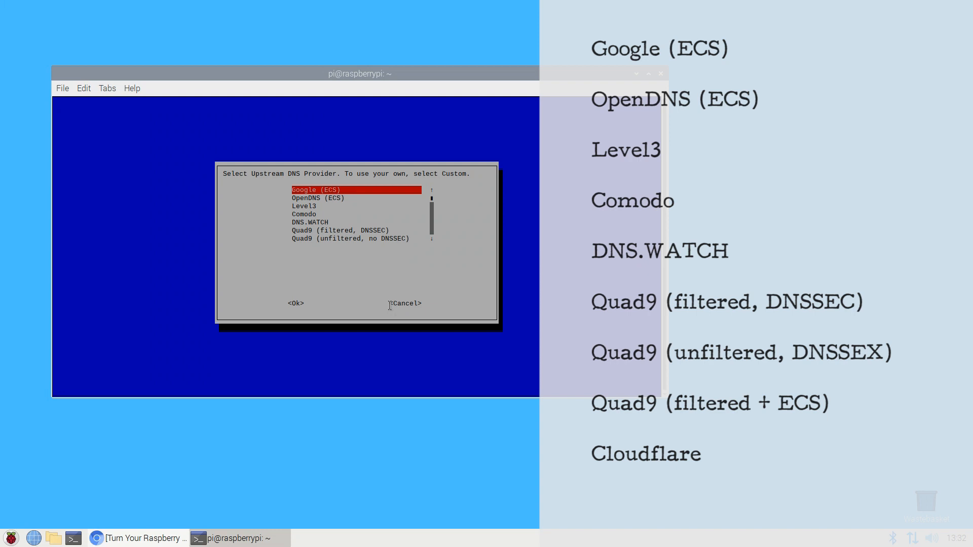
- Move down the upstream DNS provider list to choose a provider
key(Down)
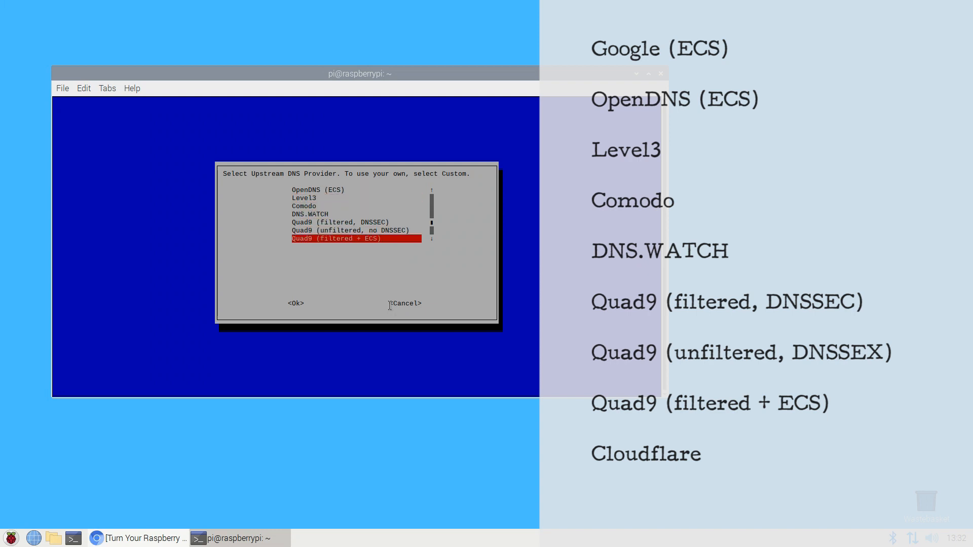
key(Down)
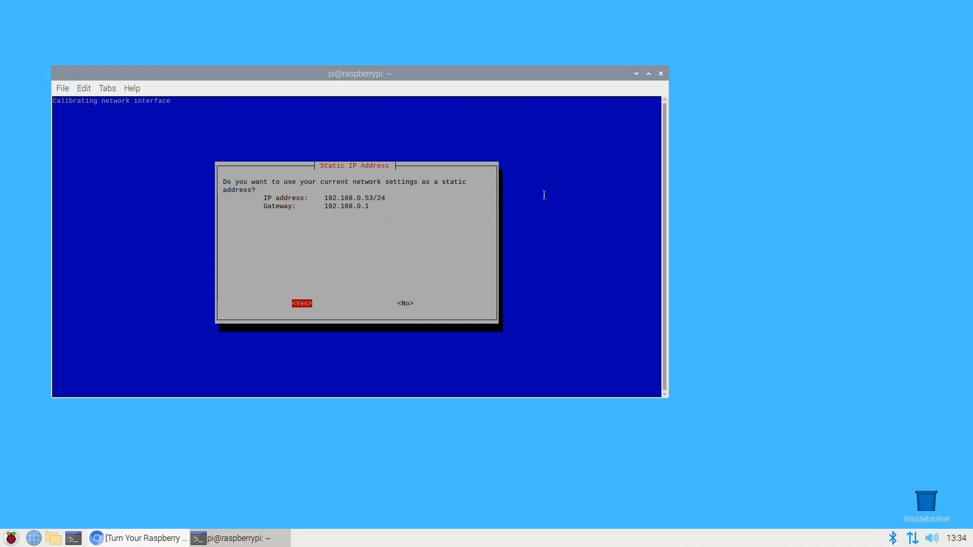
- Keep 192.168.0.53 as the static address and acknowledge the IP conflict warning
click(301, 303)
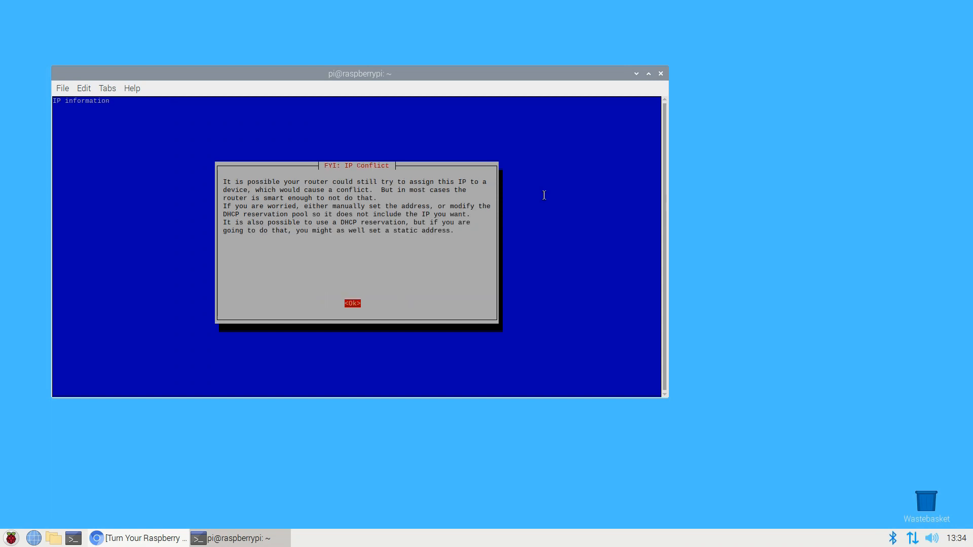
click(352, 303)
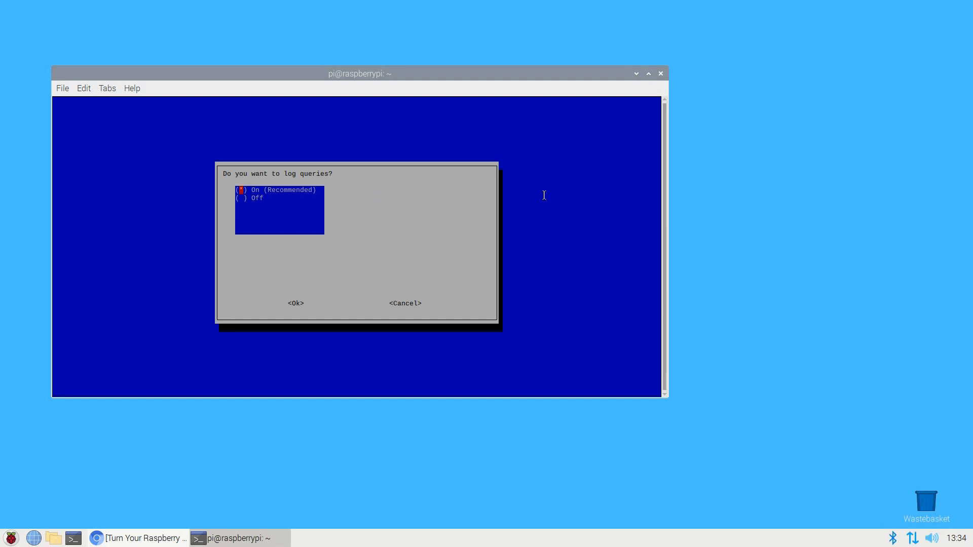
- Turn query logging on and close the Installation Complete summary
click(296, 303)
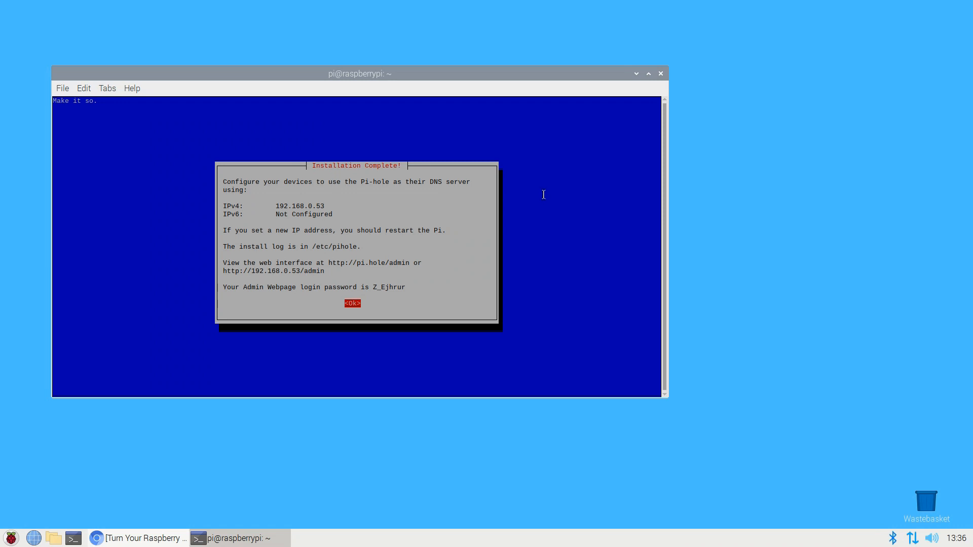
click(351, 303)
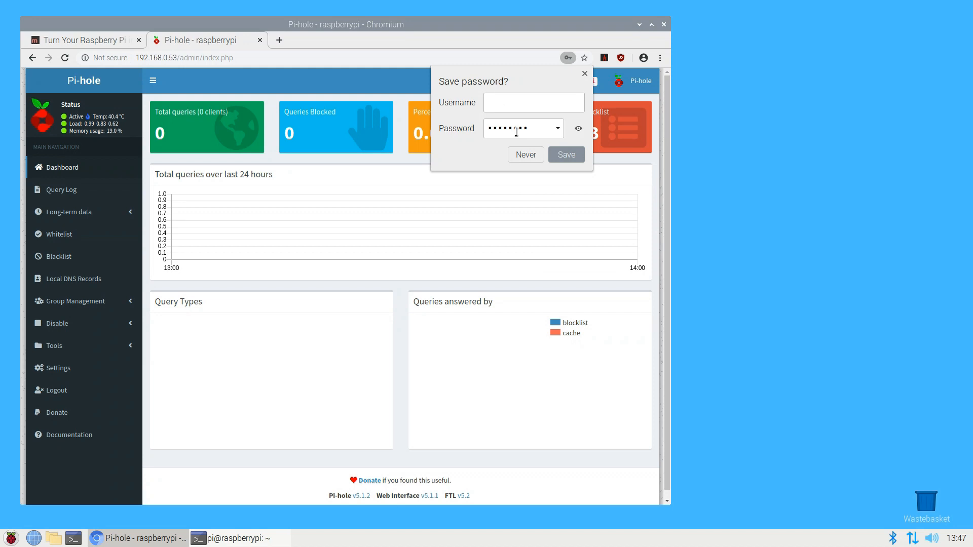
- Save the admin password in the browser, then view query log and long-term data pages
click(565, 155)
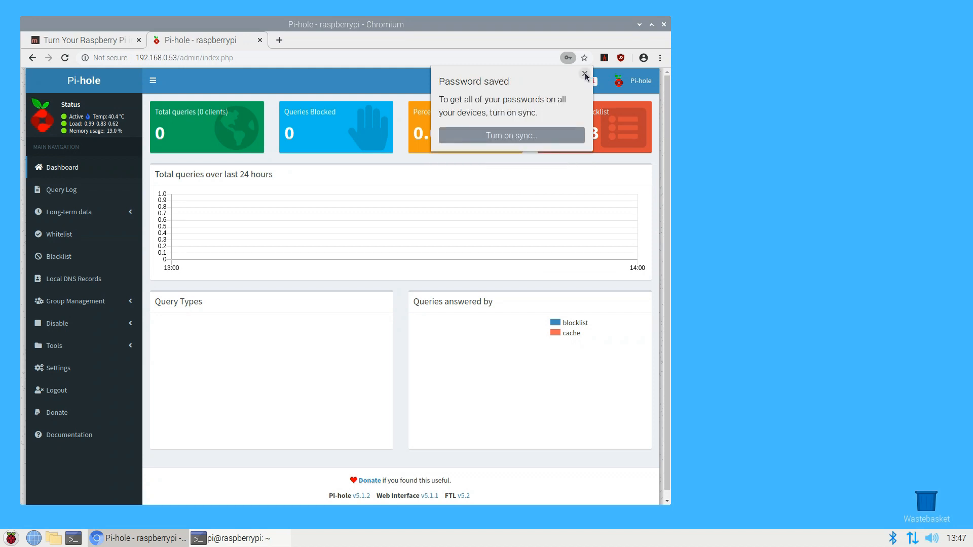
click(583, 74)
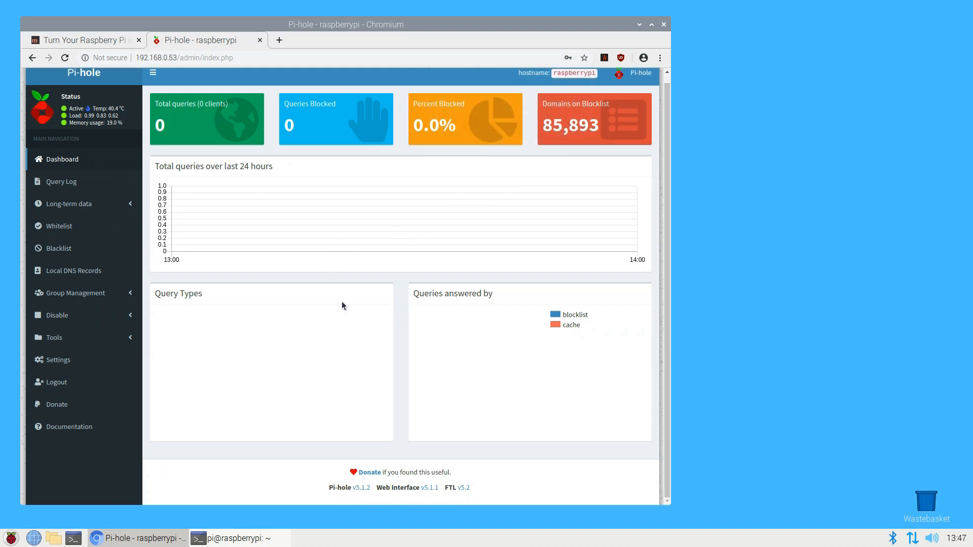
click(61, 181)
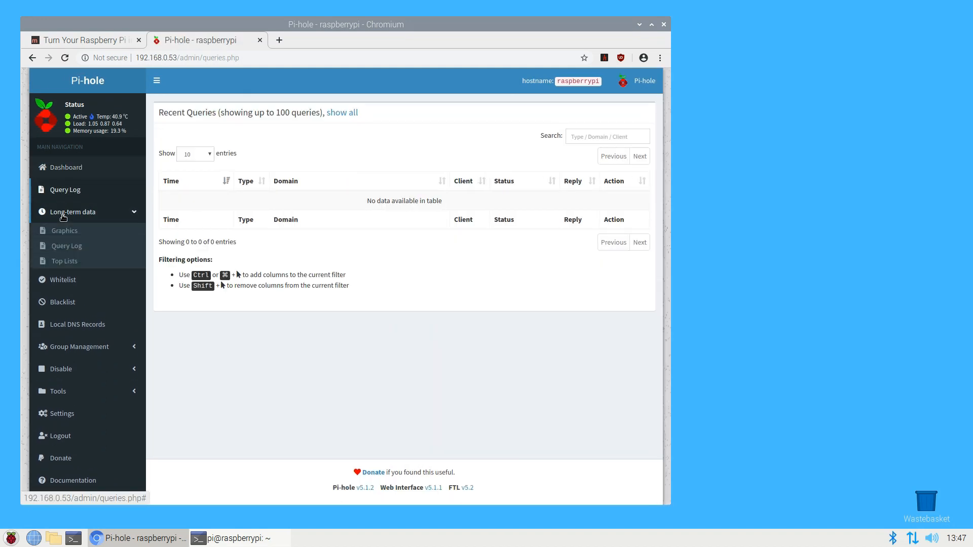
click(65, 230)
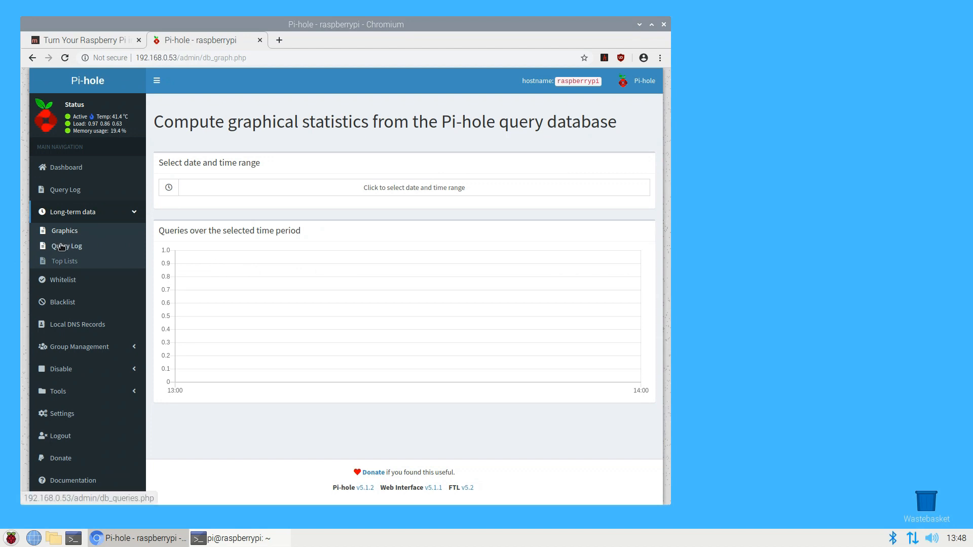
click(63, 260)
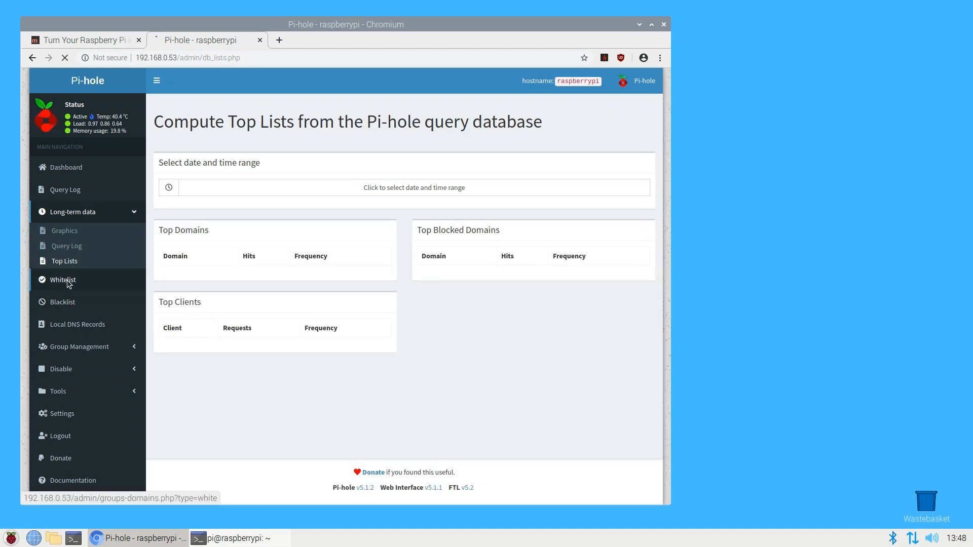
- View the whitelist, local DNS records, groups, domains and adlists pages
click(63, 280)
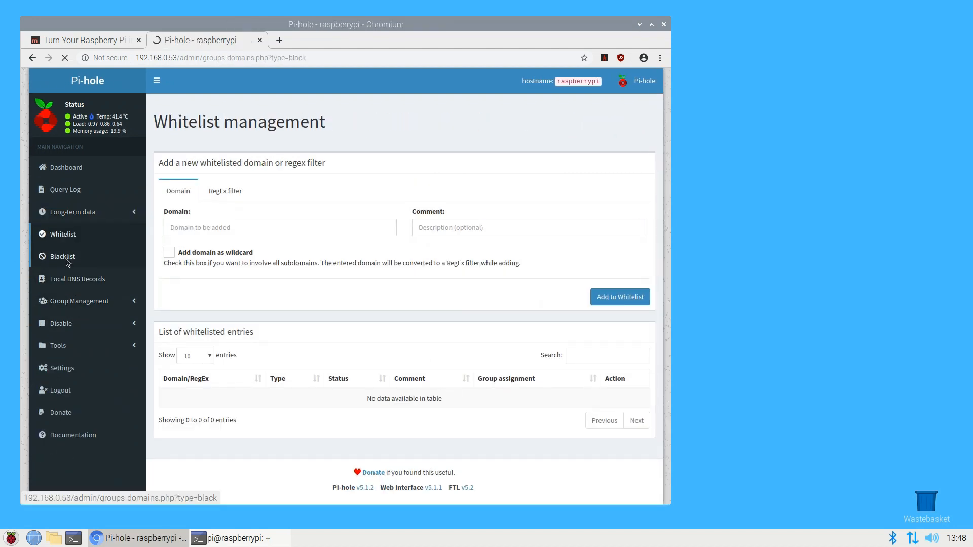
click(77, 279)
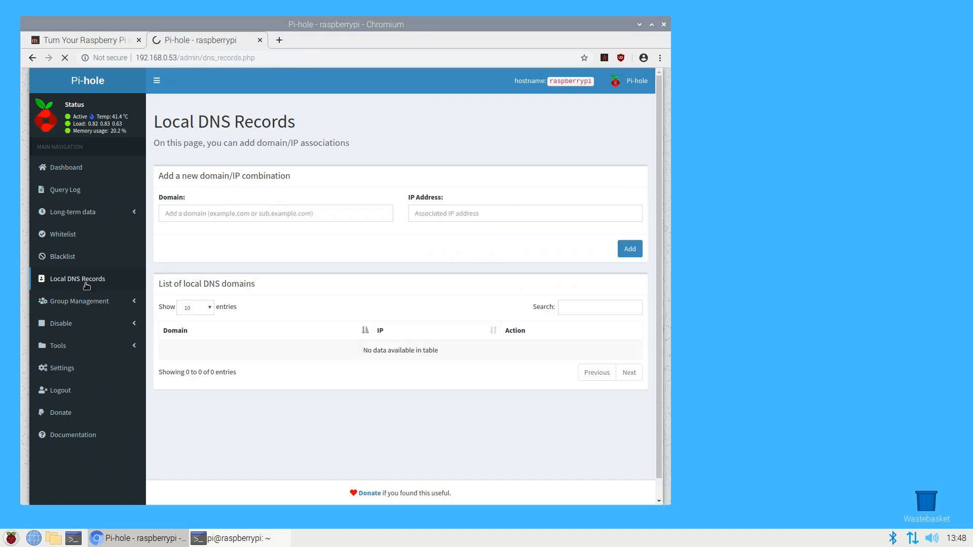
click(78, 301)
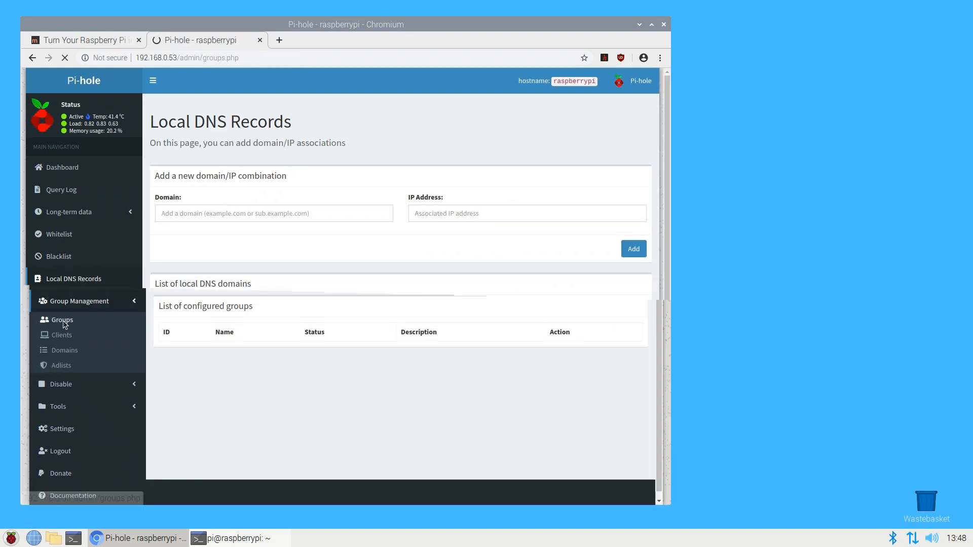
click(64, 349)
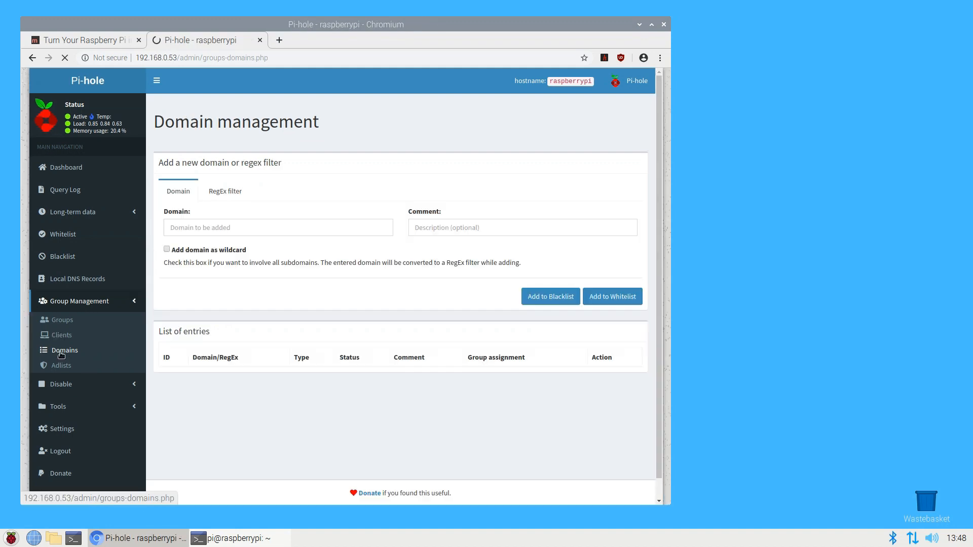
click(61, 365)
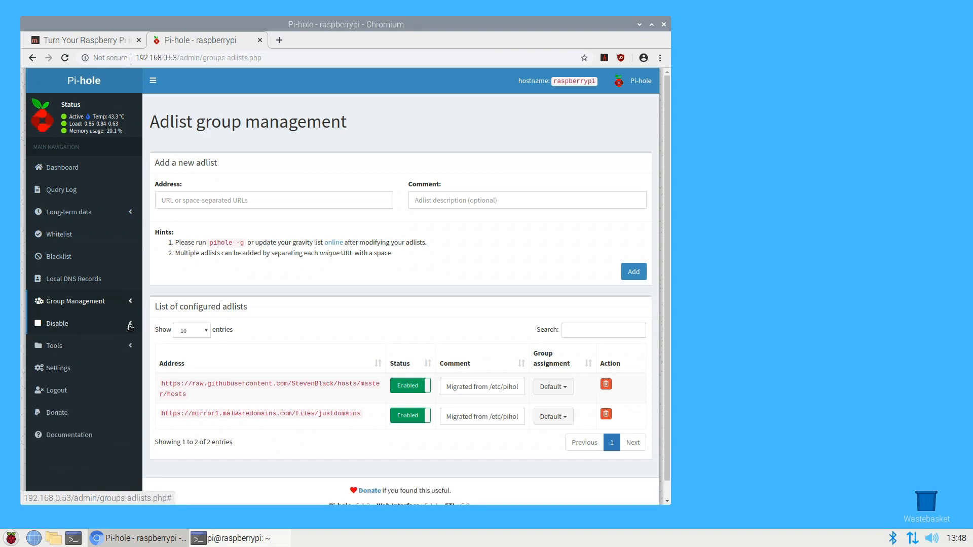
- Update Pi-hole's gravity list of blocked domains
click(56, 323)
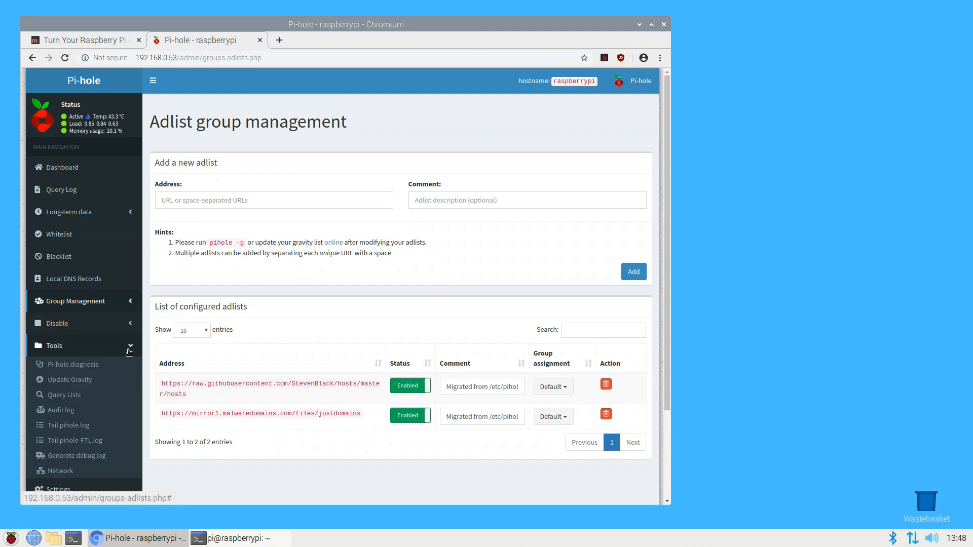
click(69, 379)
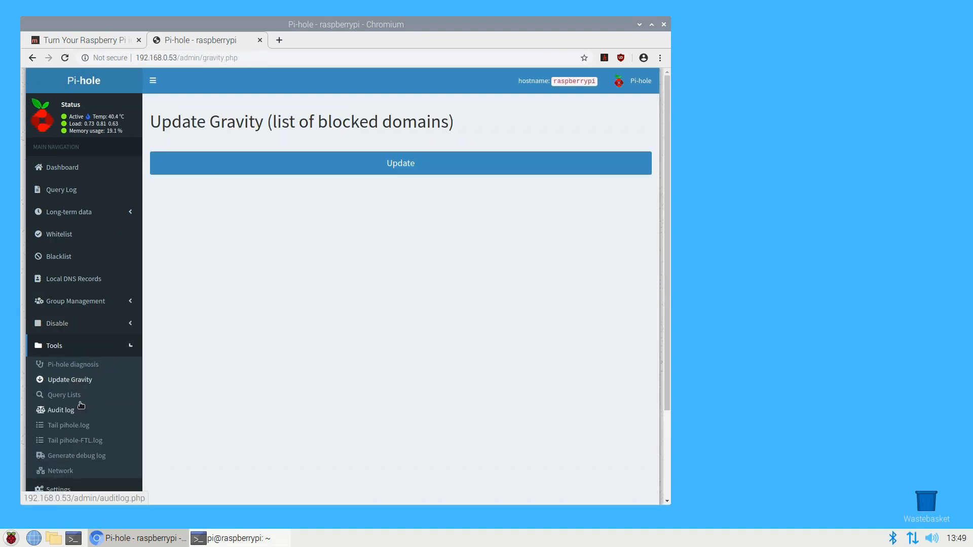
click(400, 163)
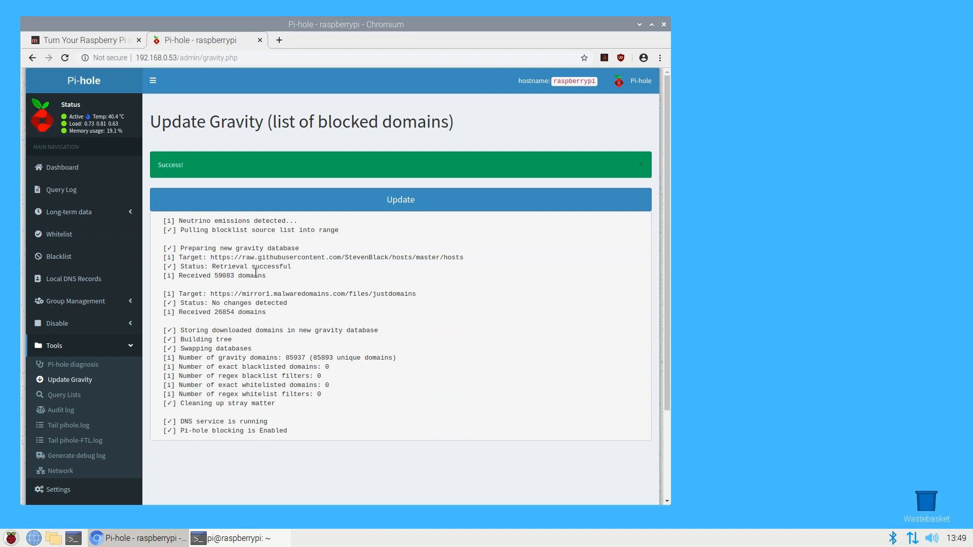
- View the domain search, live pihole-FTL log and three-device network overview
click(64, 395)
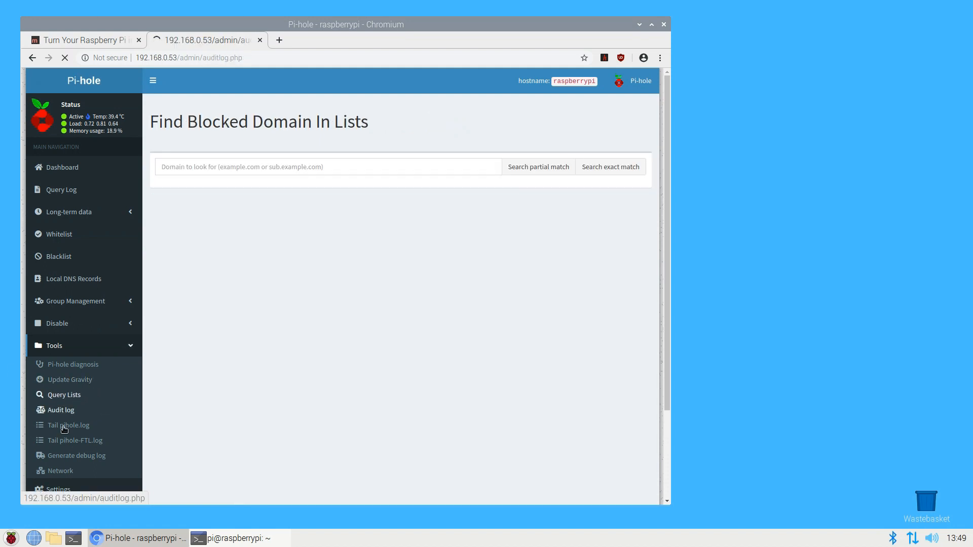
click(75, 440)
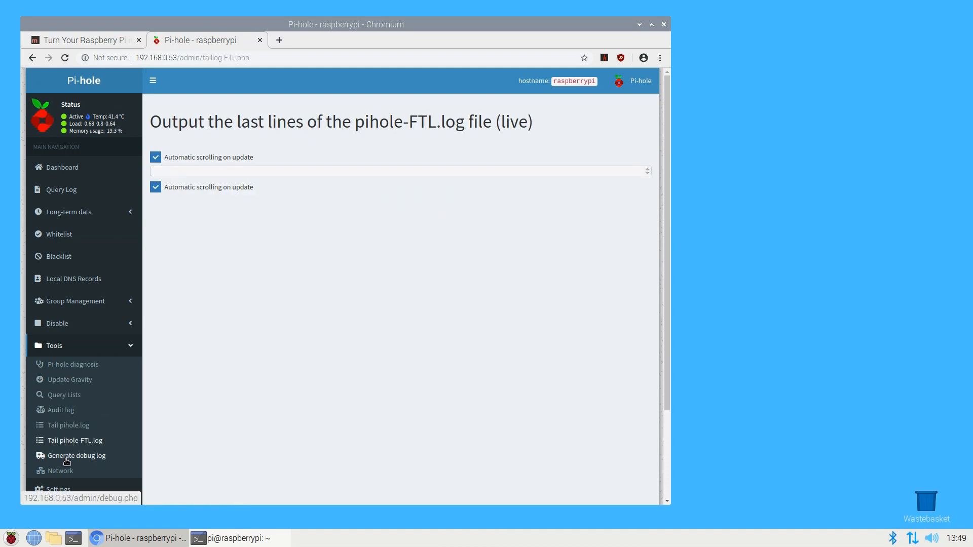
click(61, 470)
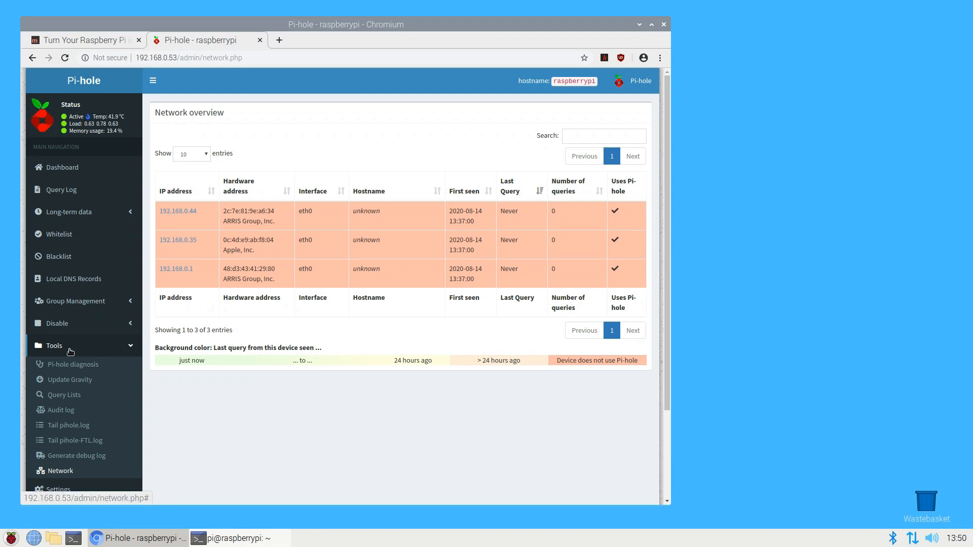
- View system settings showing IPv4 192.168.0.53/24 and FTL info, then log out
scroll(down, 3)
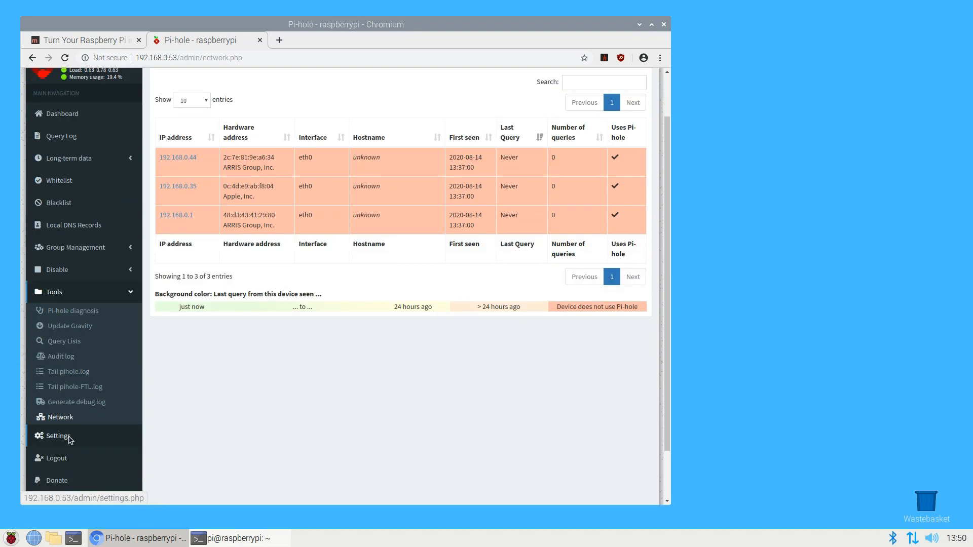
click(58, 436)
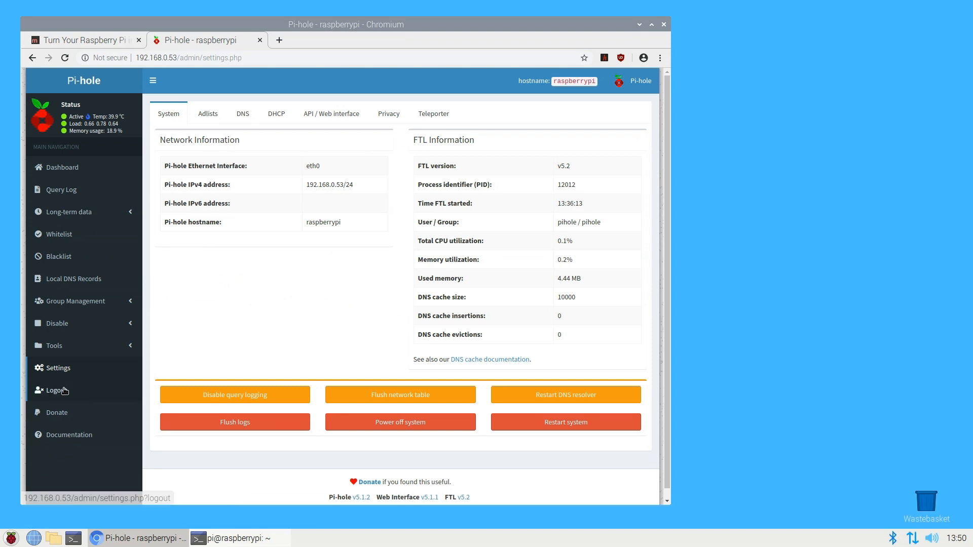
click(58, 412)
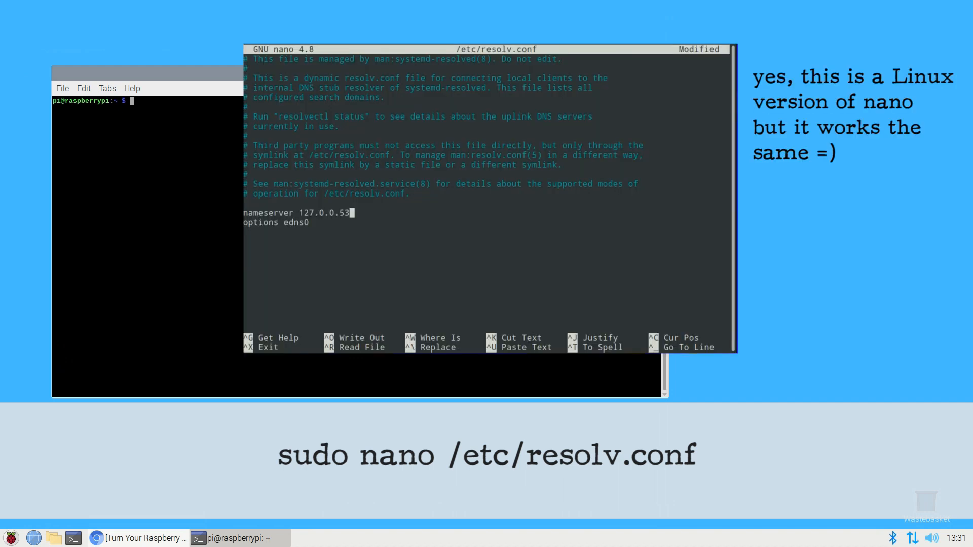
- Type 'nameserver 8.8.8.8' on a new line in /etc/resolv.conf
text(name)
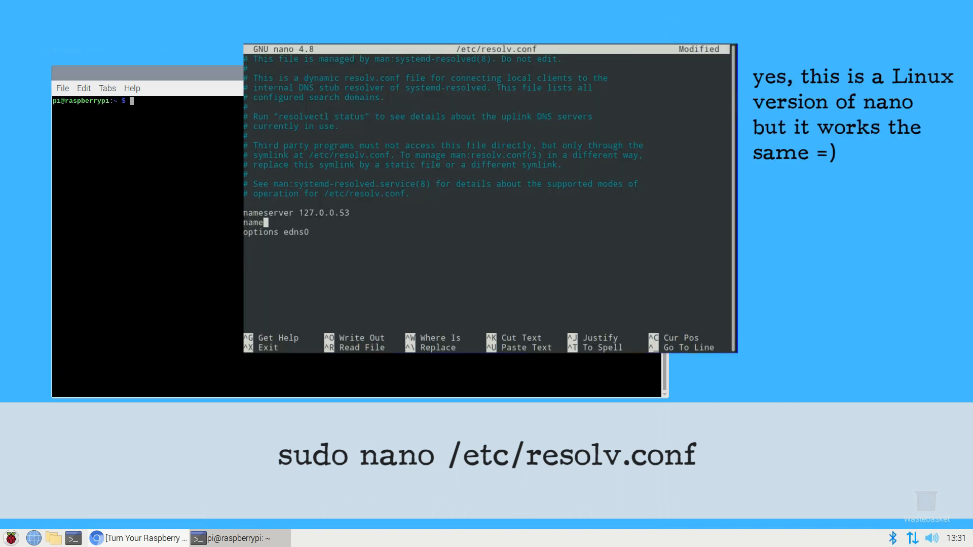
text(server)
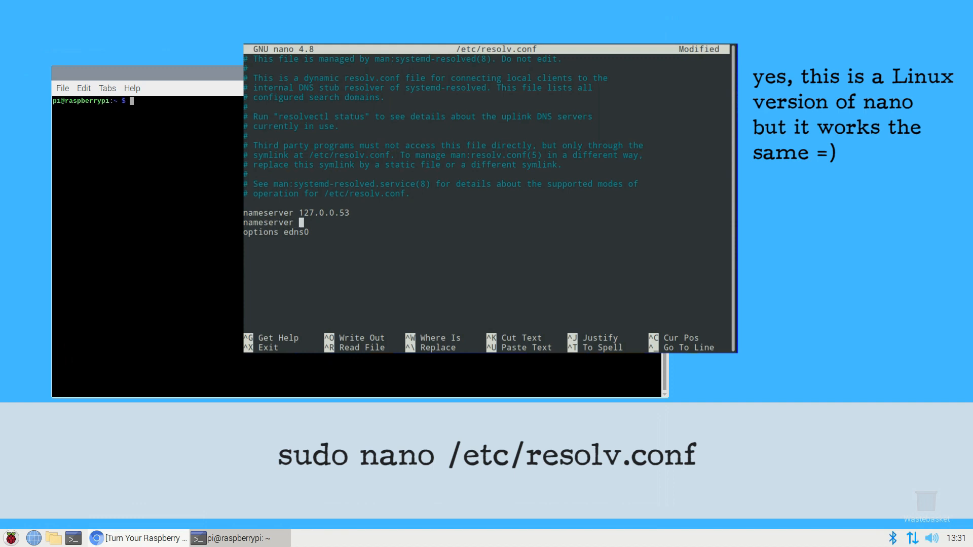
text(8.8.8.8)
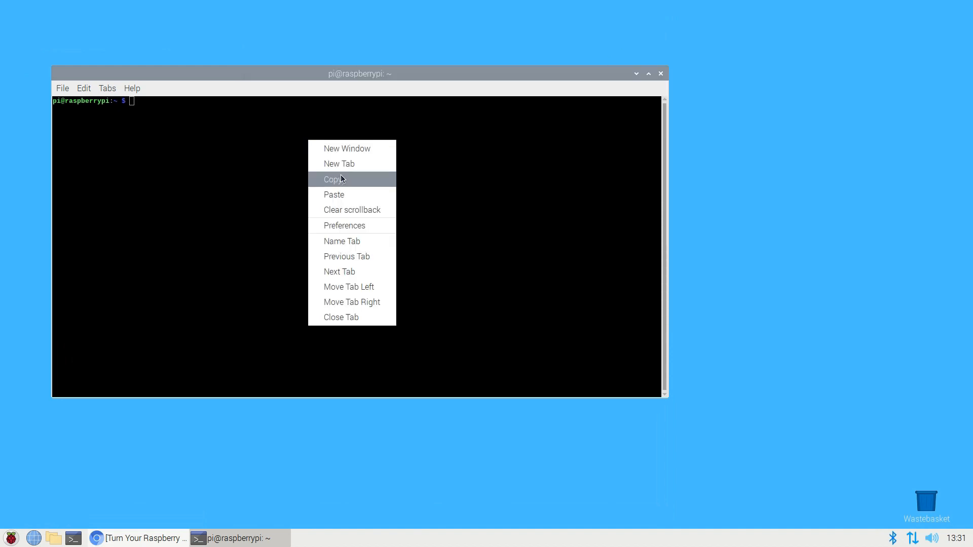
click(334, 194)
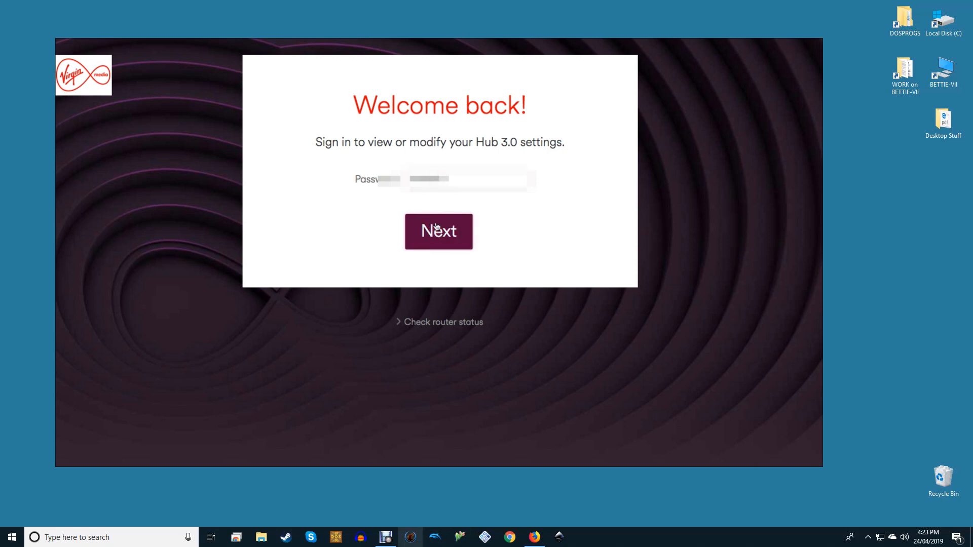
- Submit the password to sign in to the Hub 3.0 settings
click(438, 232)
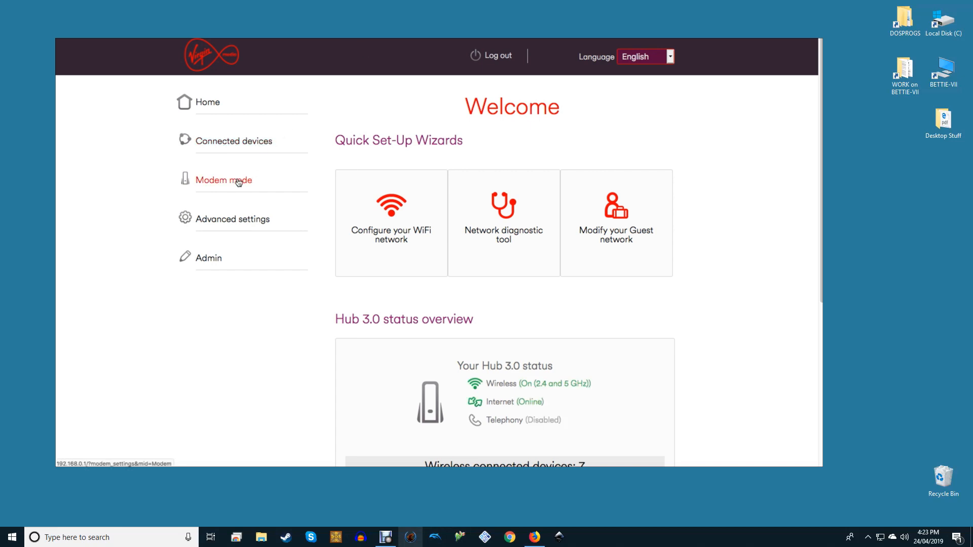
- Open the hub's DHCP settings page under Advanced settings and scroll through it
click(234, 218)
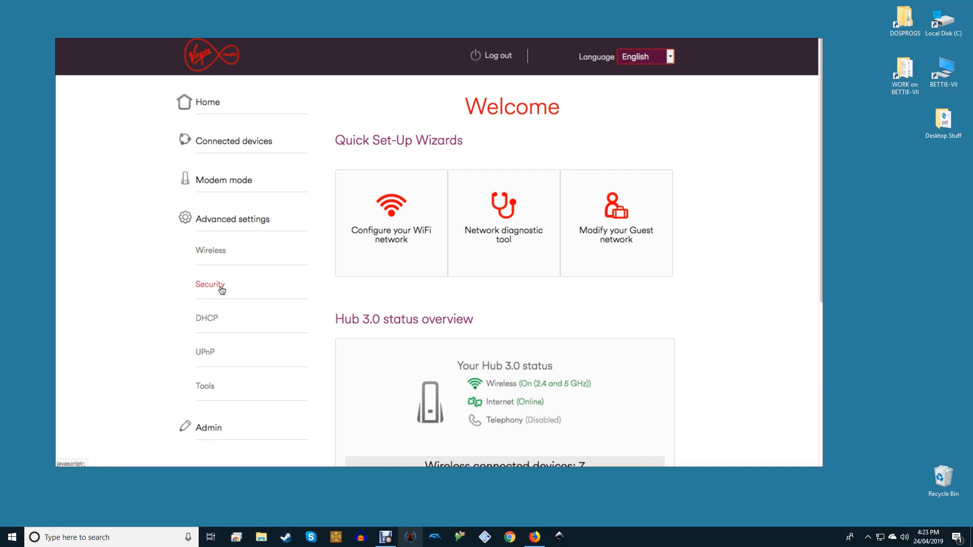
click(205, 385)
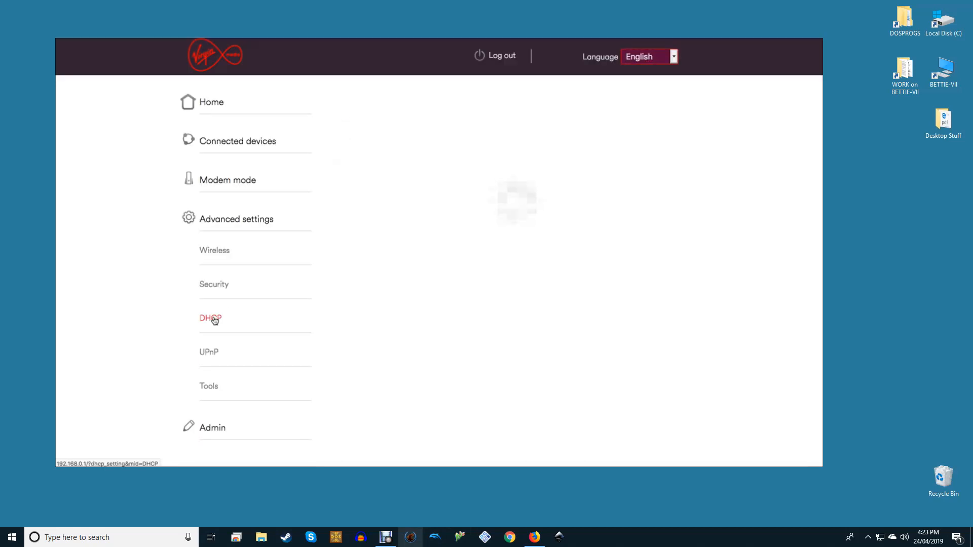
click(210, 318)
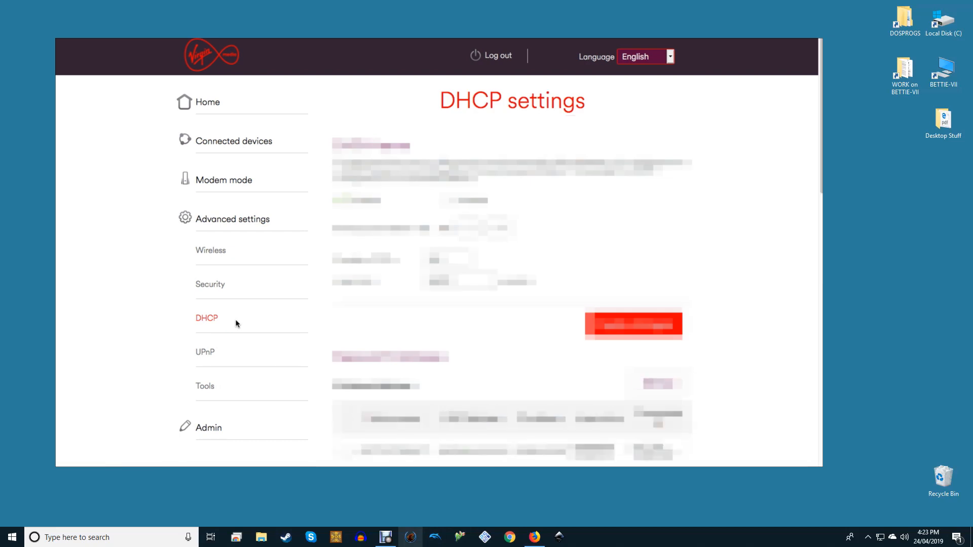
scroll(down, 3)
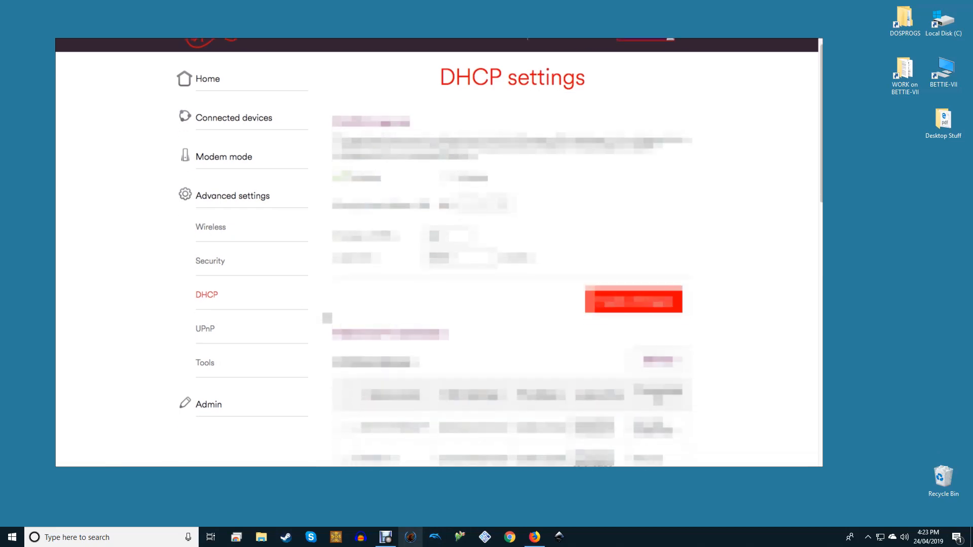
- View the Modem mode page and expand the Admin and Advanced settings sections
click(224, 157)
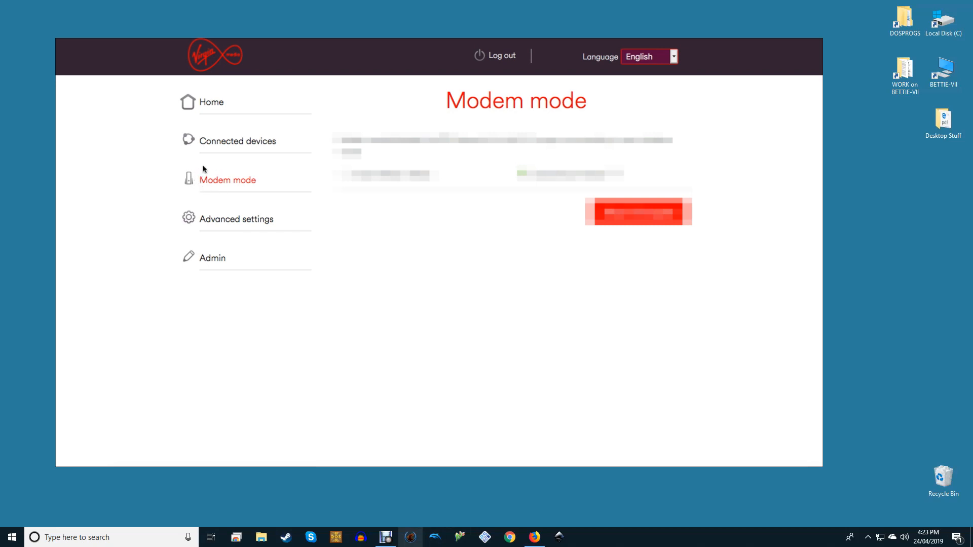
click(212, 258)
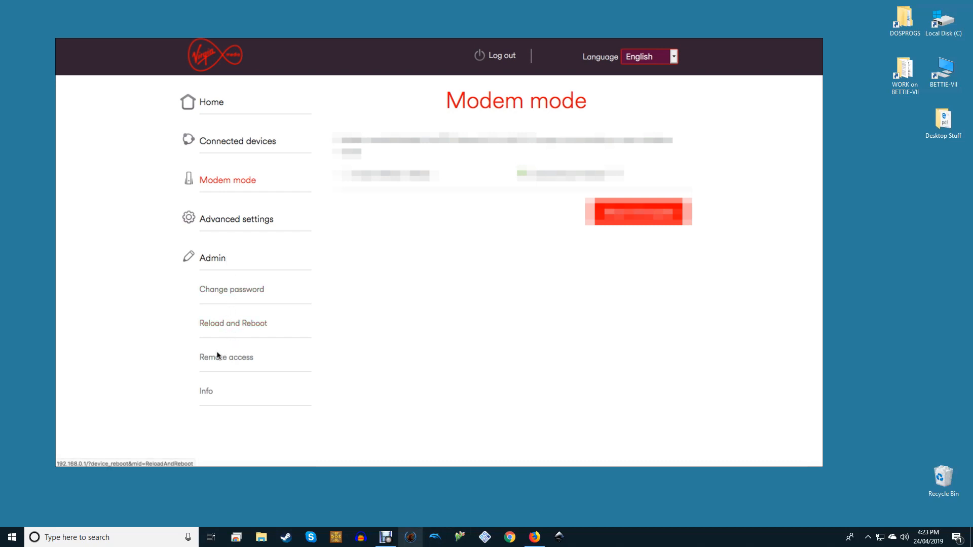
click(235, 219)
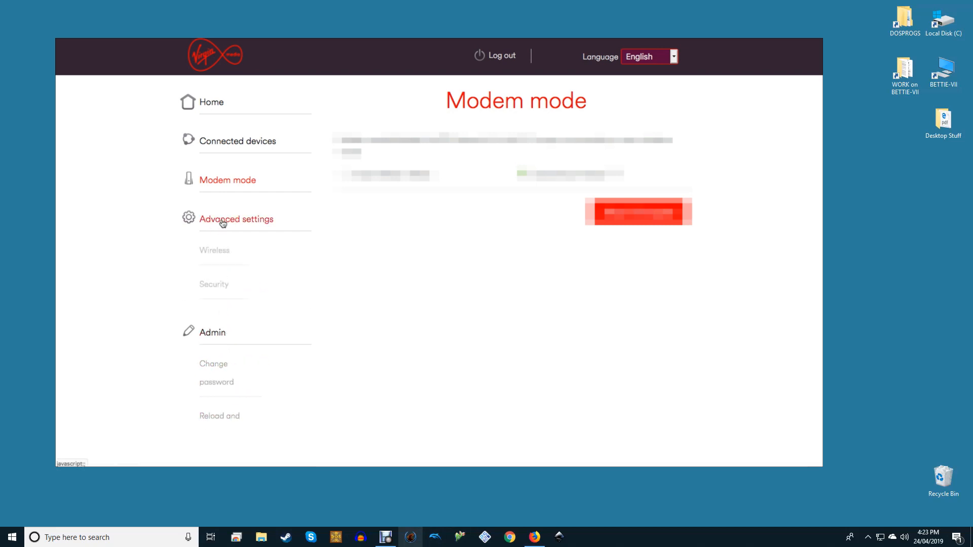
click(236, 219)
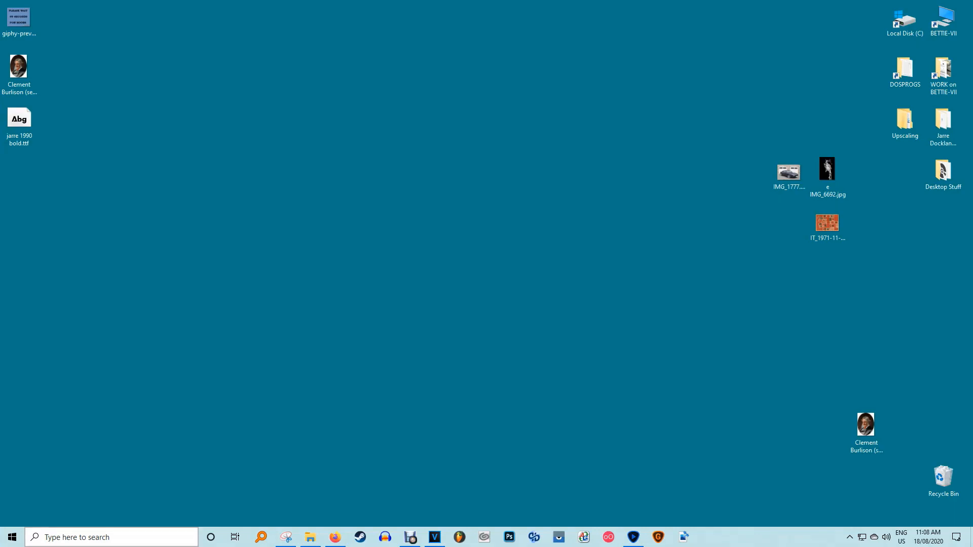
- Open the Ethernet 4 connection's IPv4 properties via the Network and Sharing Centre
click(707, 537)
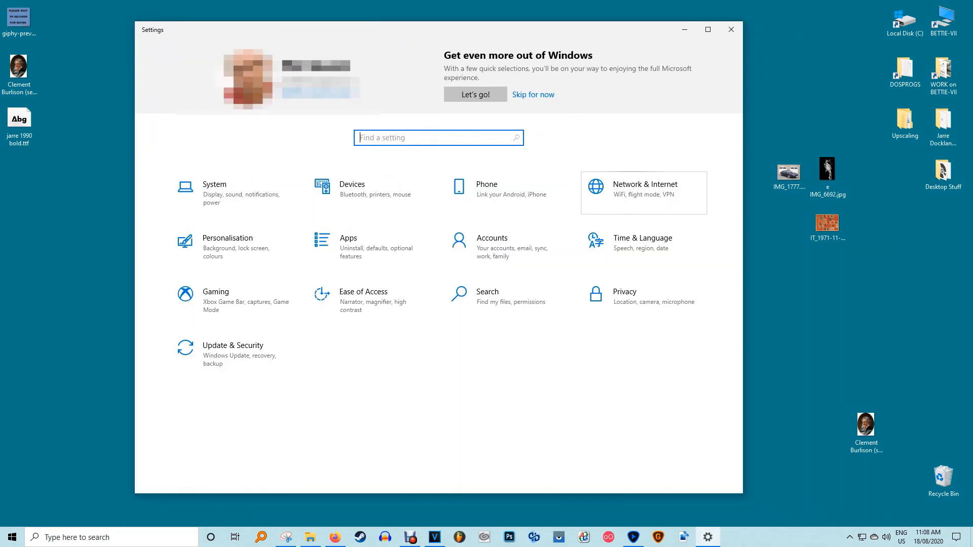
click(643, 193)
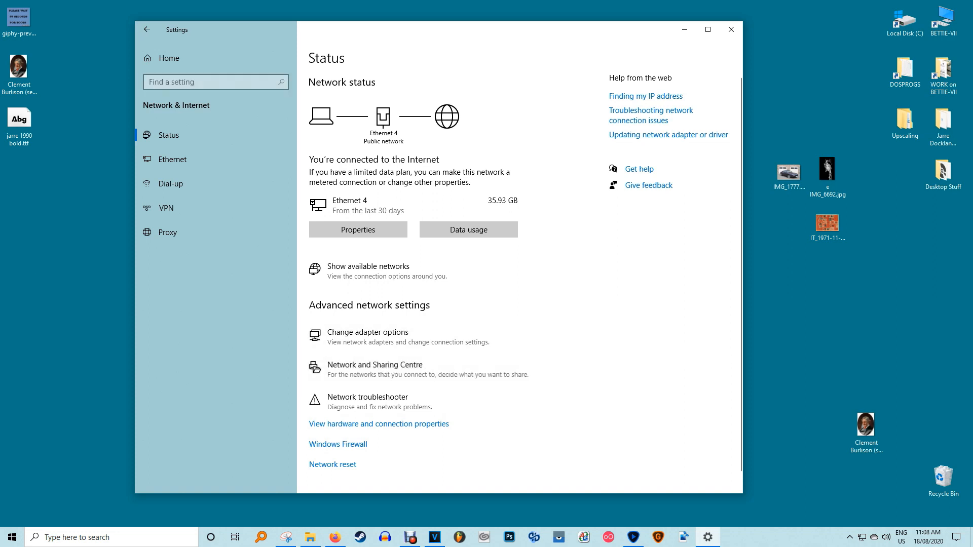
click(376, 365)
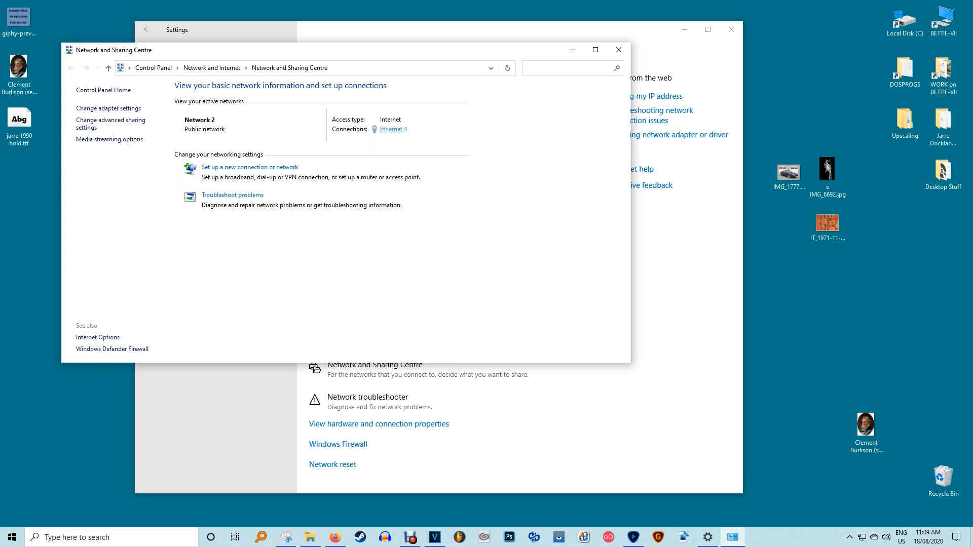
click(393, 129)
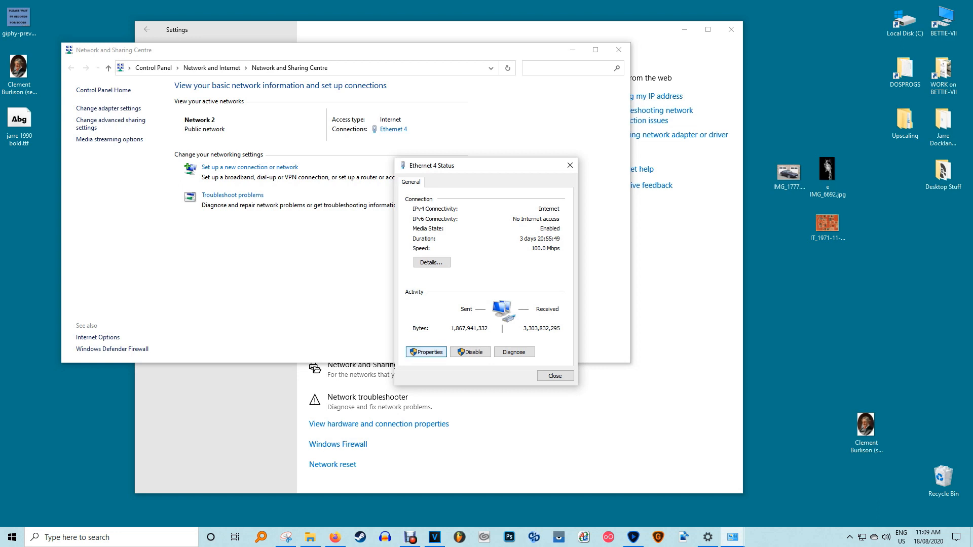
click(425, 352)
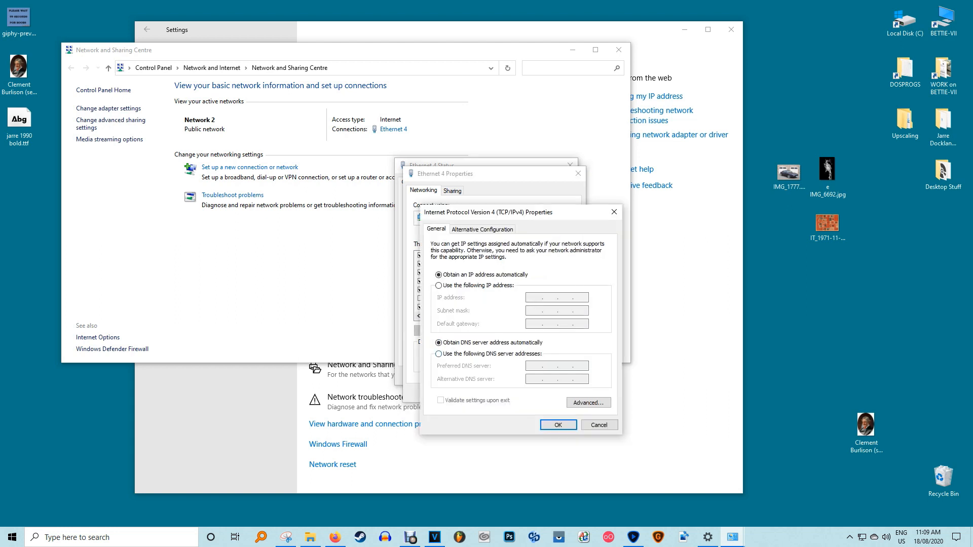
- Switch to manual DNS addresses and enter 192.168.0.54 as the preferred DNS server
click(440, 355)
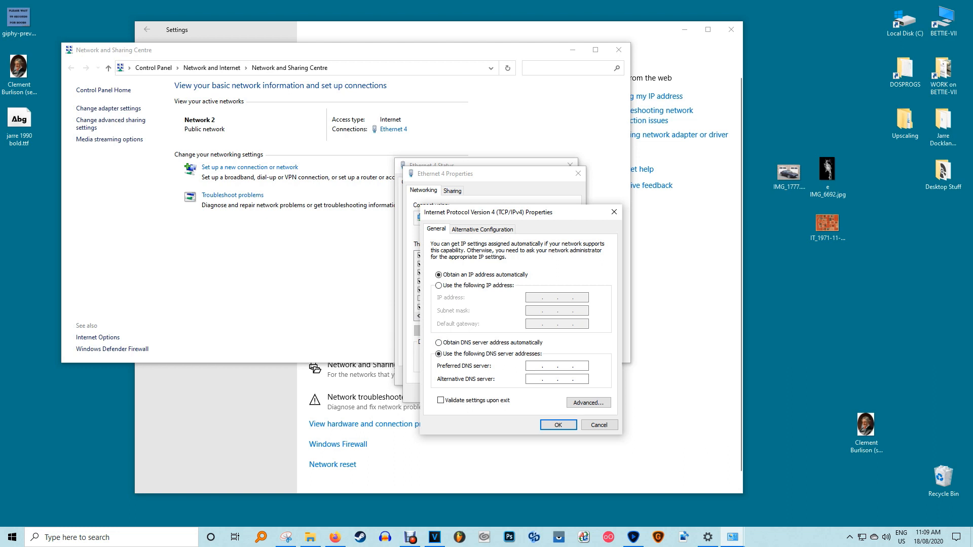
text(192)
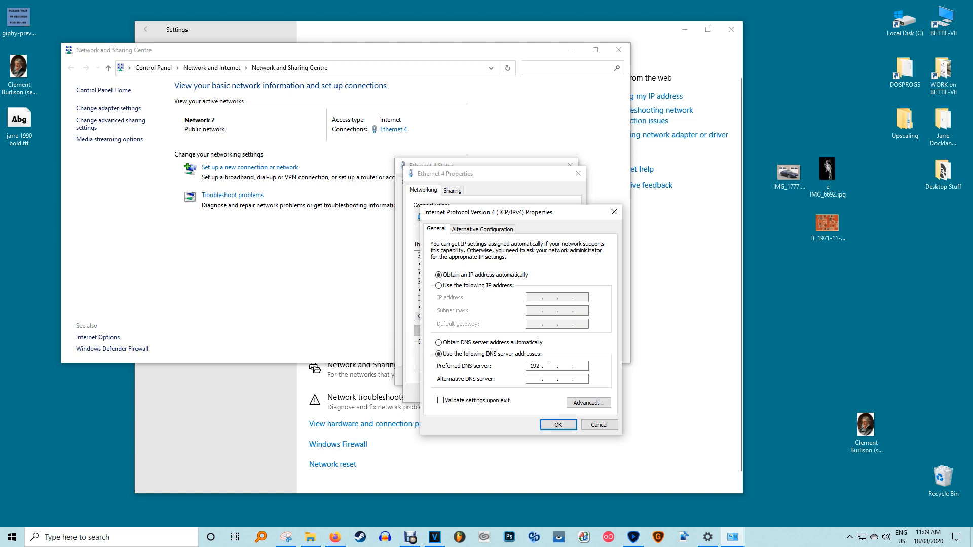
text(168.0)
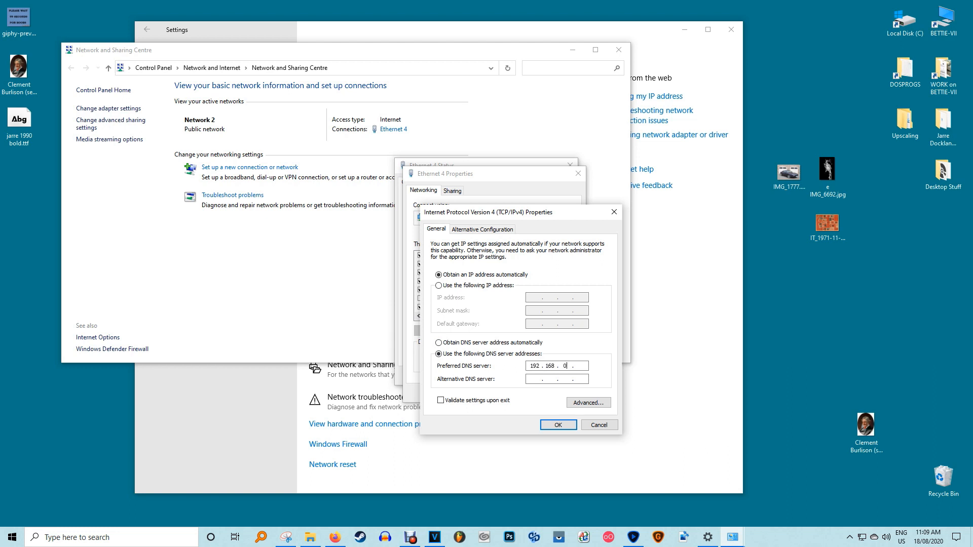
text(54)
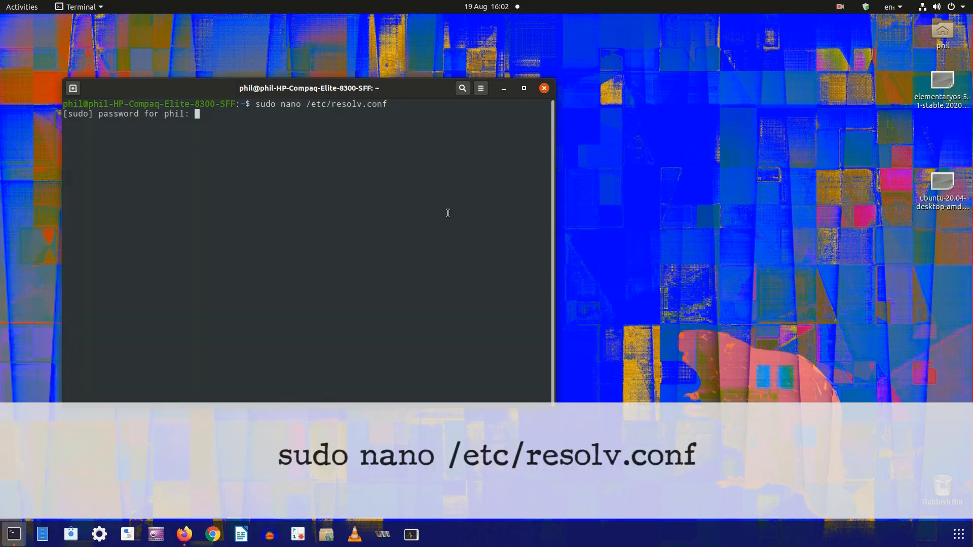
- Submit the sudo password and start typing a nameserver 192.1… line in resolv.conf
key(Return)
text(nam)
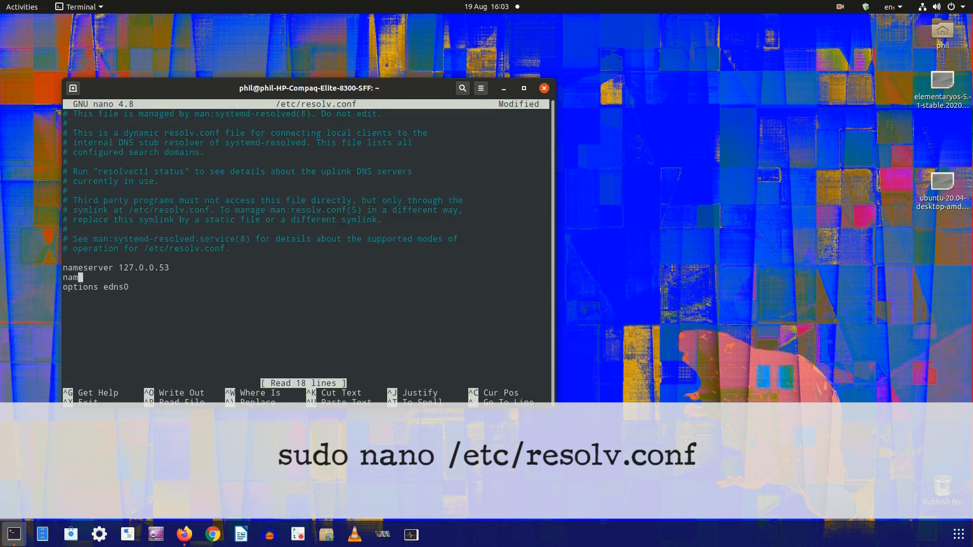
text(eserver 192.1)
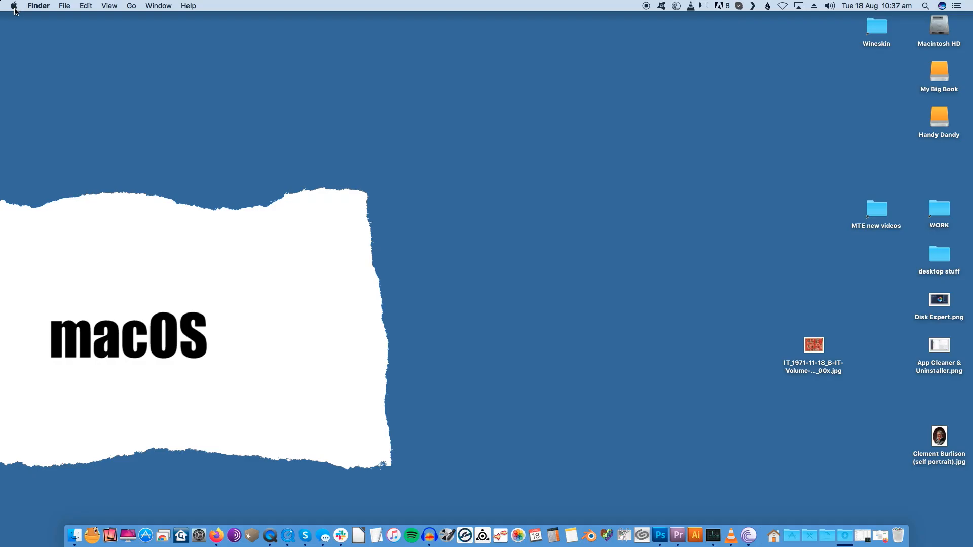
- Open Ethernet DNS settings in macOS Network preferences and type a new DNS server entry
click(14, 5)
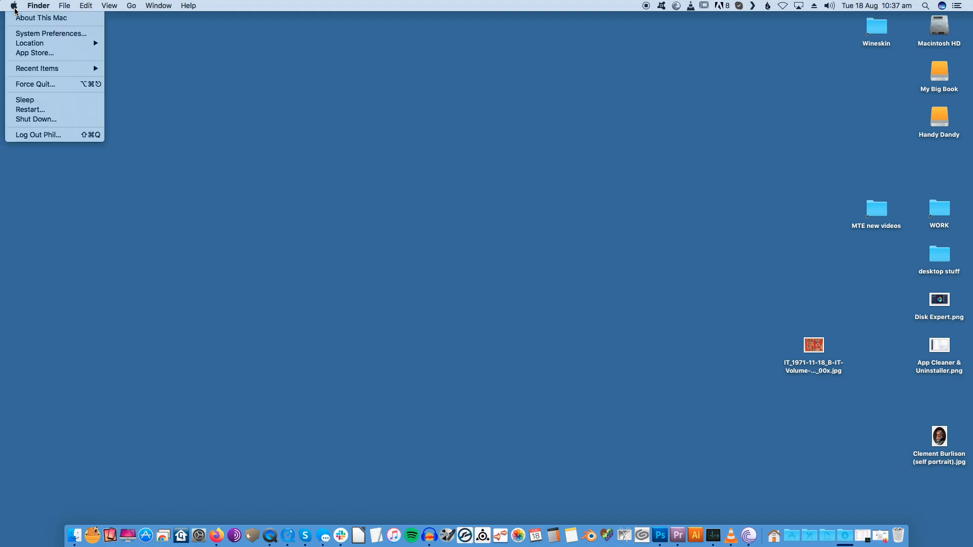
click(37, 36)
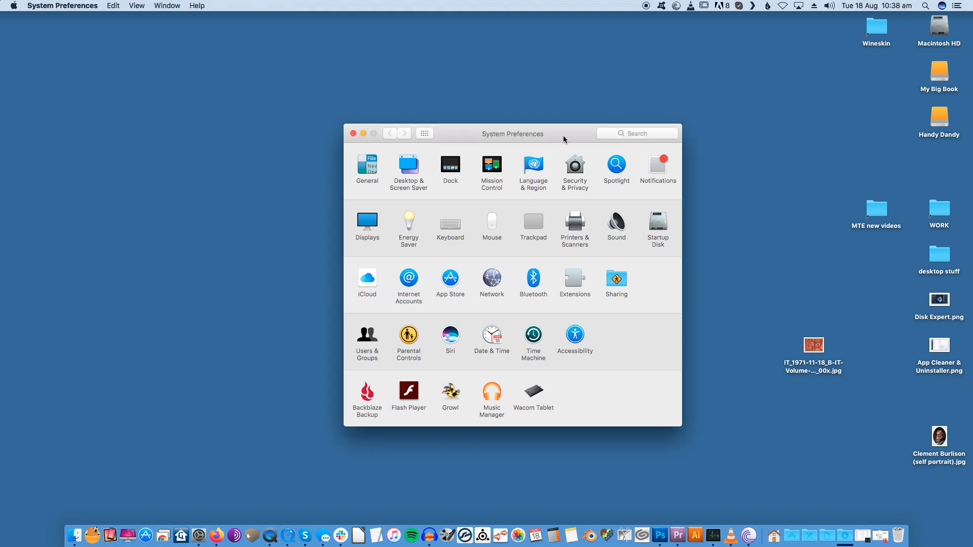
click(492, 278)
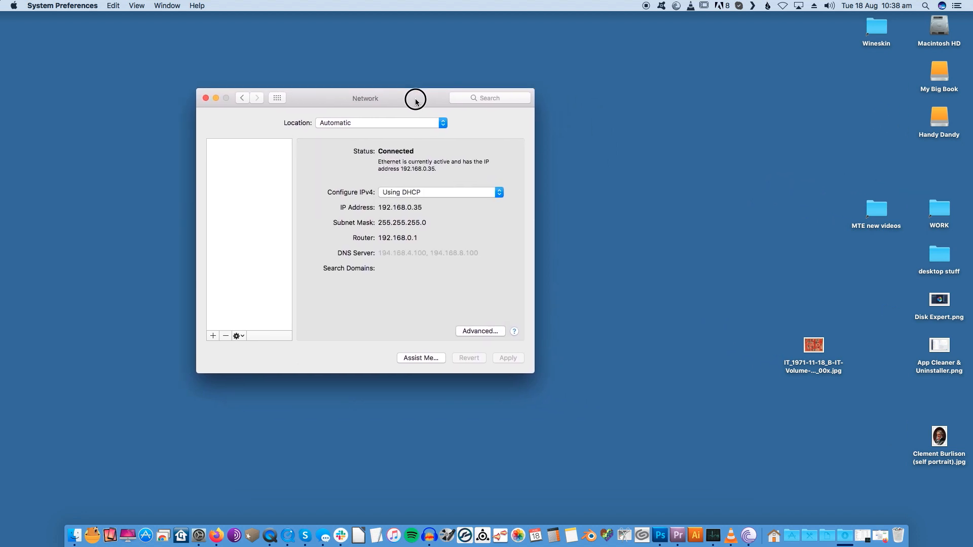
click(480, 331)
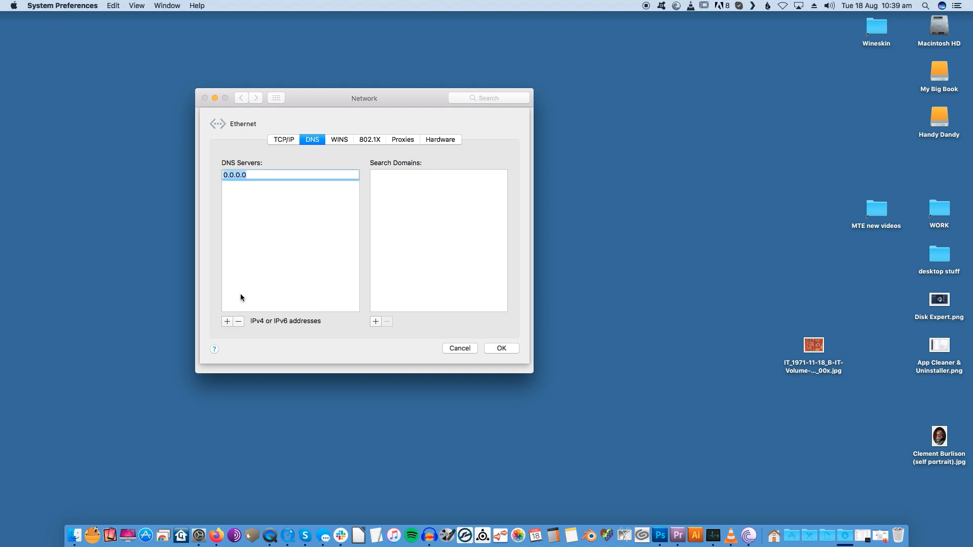
text(8/.)
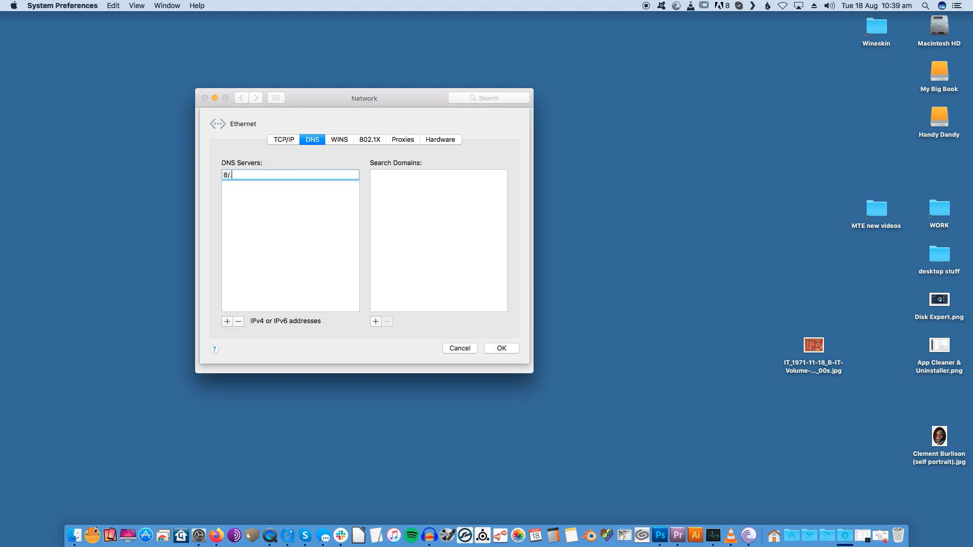
key(Backspace)
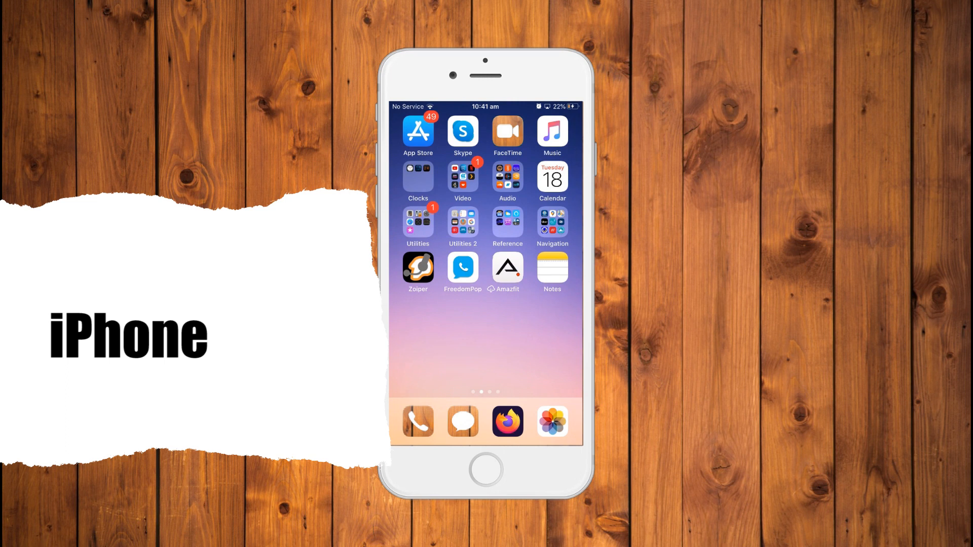
- Show the VM3647297 Wi-Fi network's details and scroll to its automatic IPv4 settings
click(417, 224)
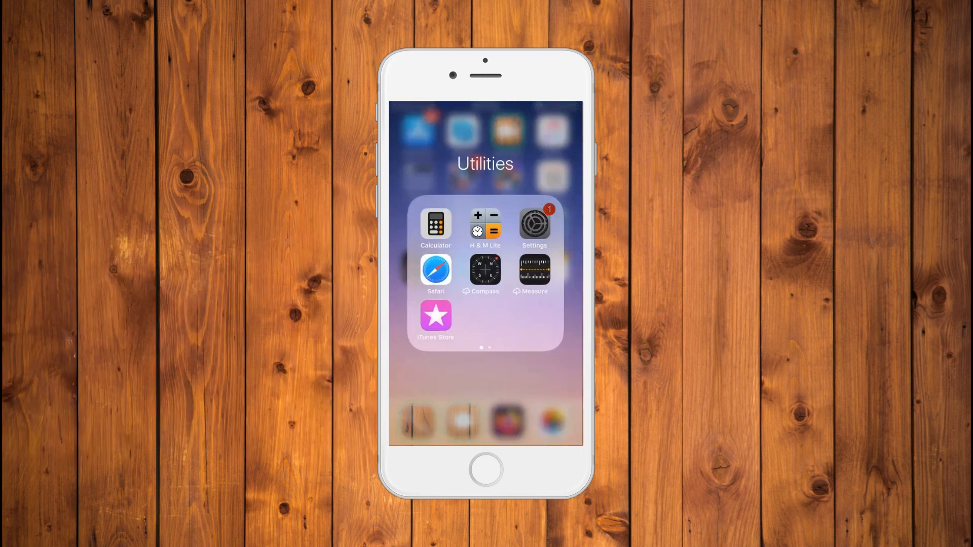
click(533, 223)
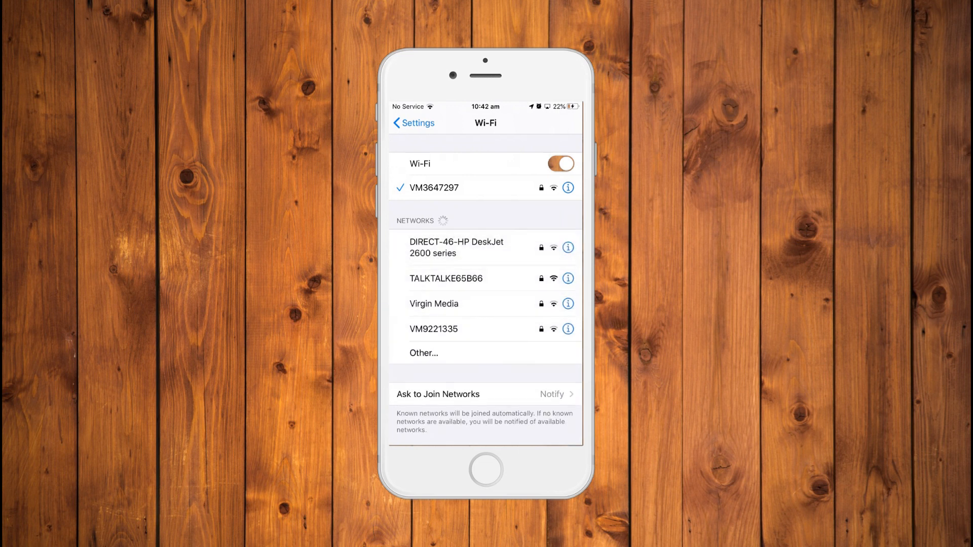
click(568, 187)
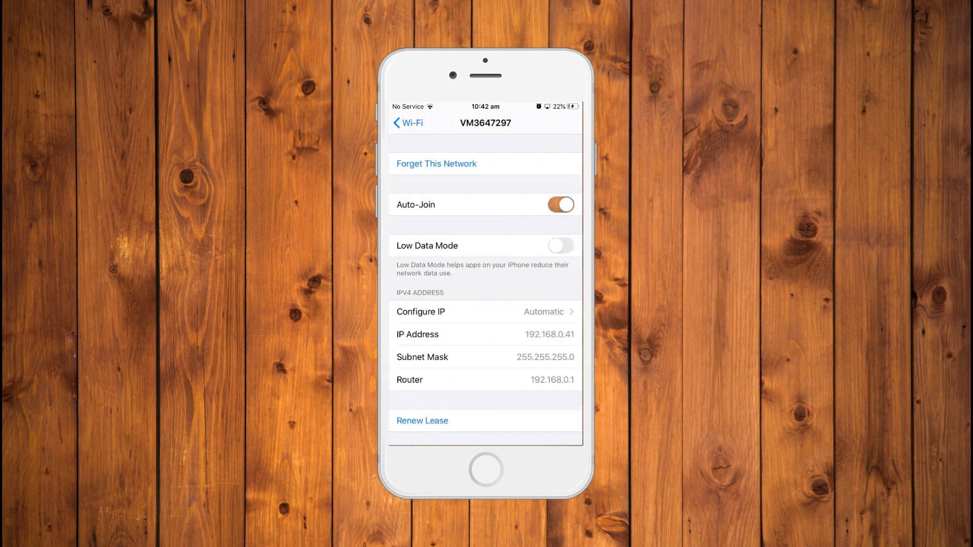
scroll(down, 3)
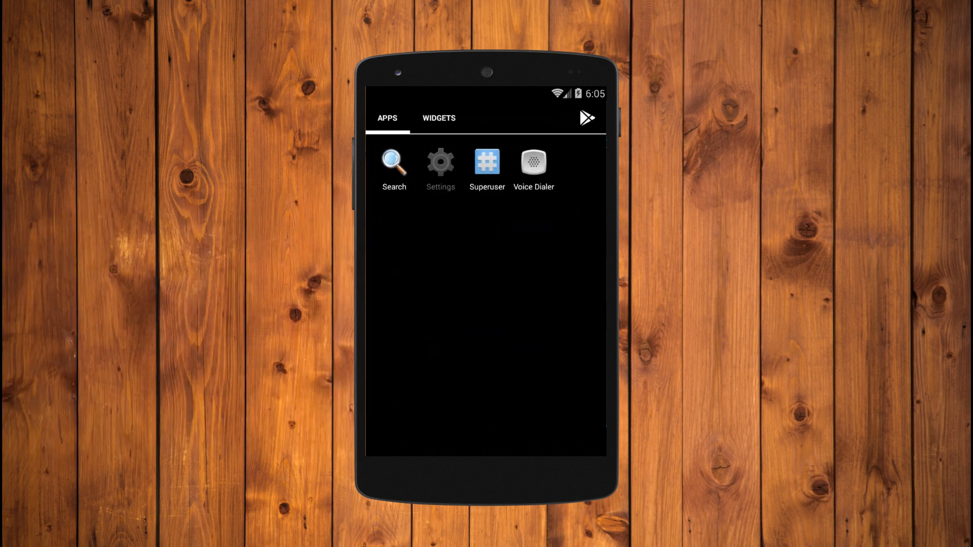
- Modify WiredSSID to Static IP settings and start editing DNS 1 (194.168.0.54)
click(439, 161)
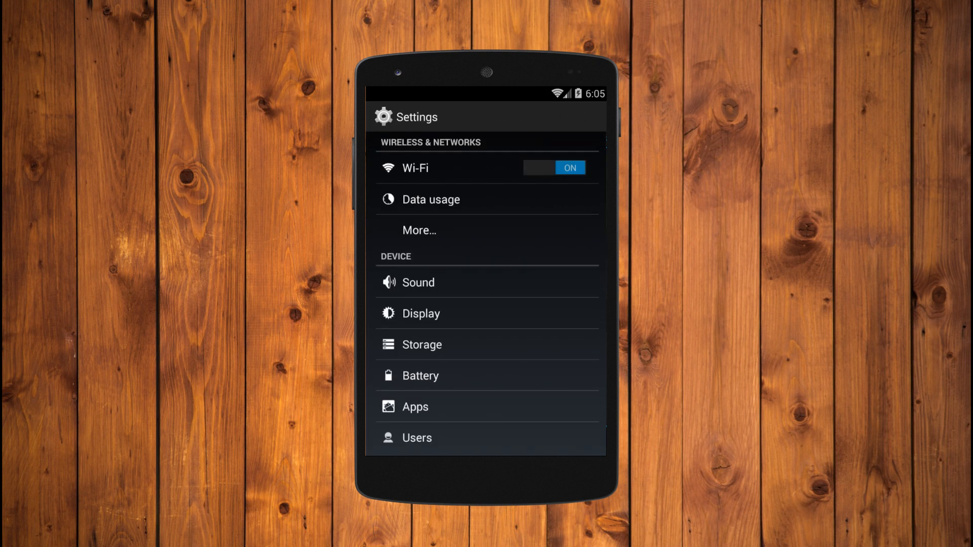
click(415, 168)
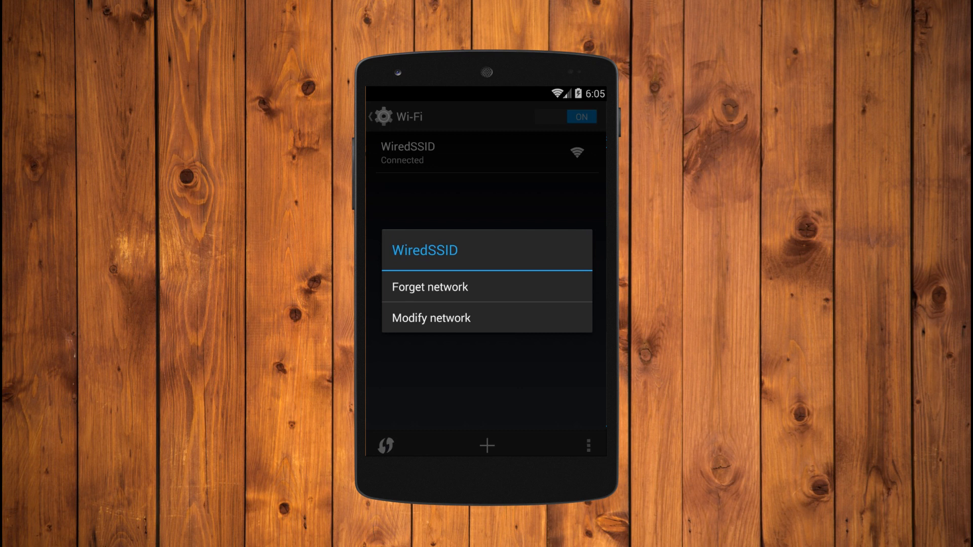
click(430, 318)
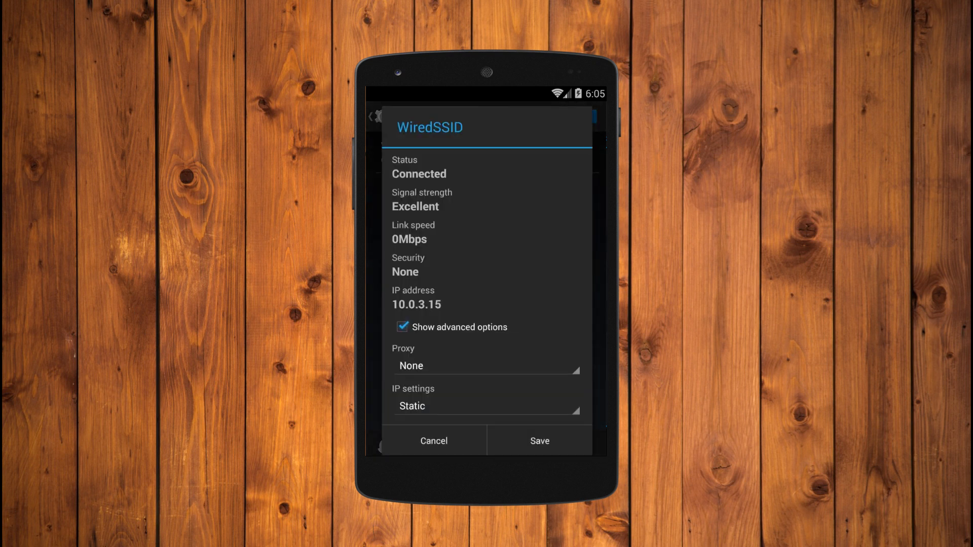
click(486, 406)
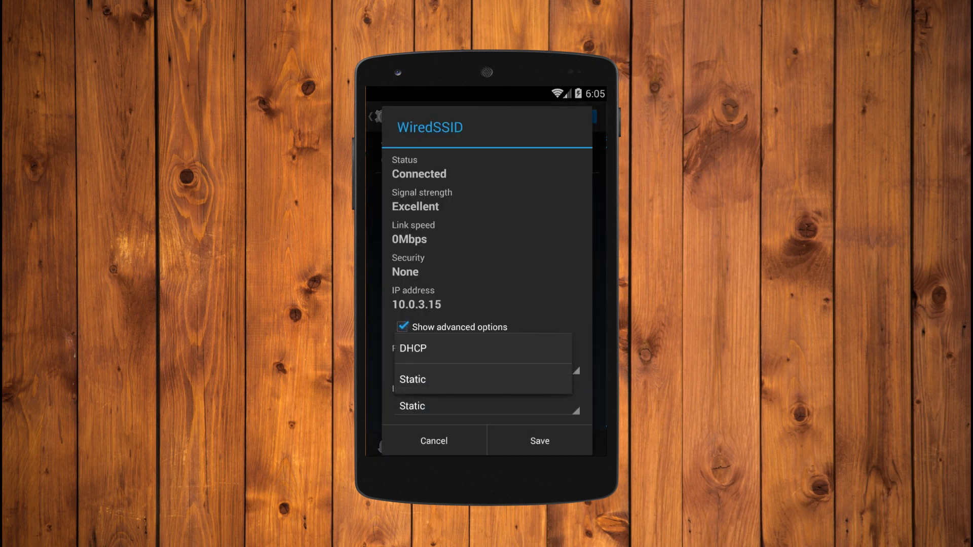
click(411, 379)
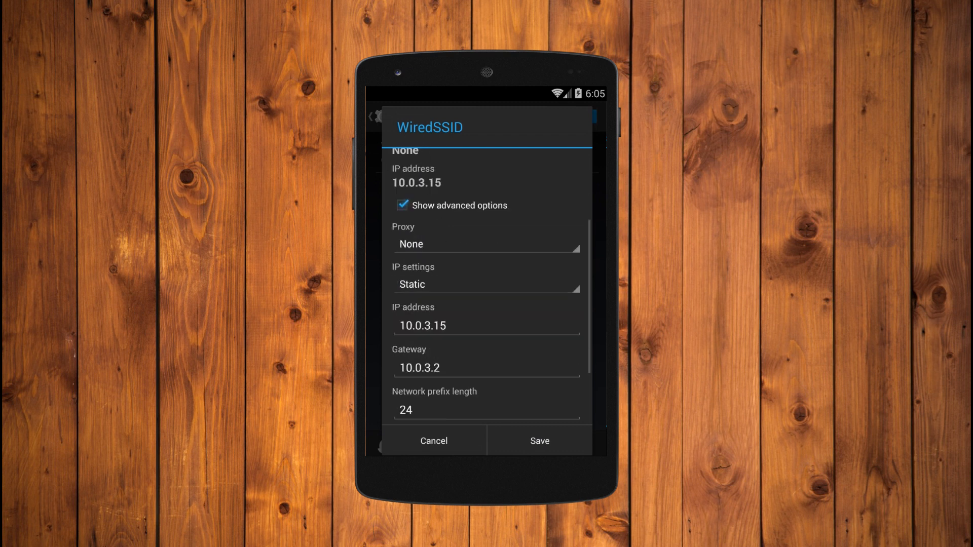
scroll(down, 3)
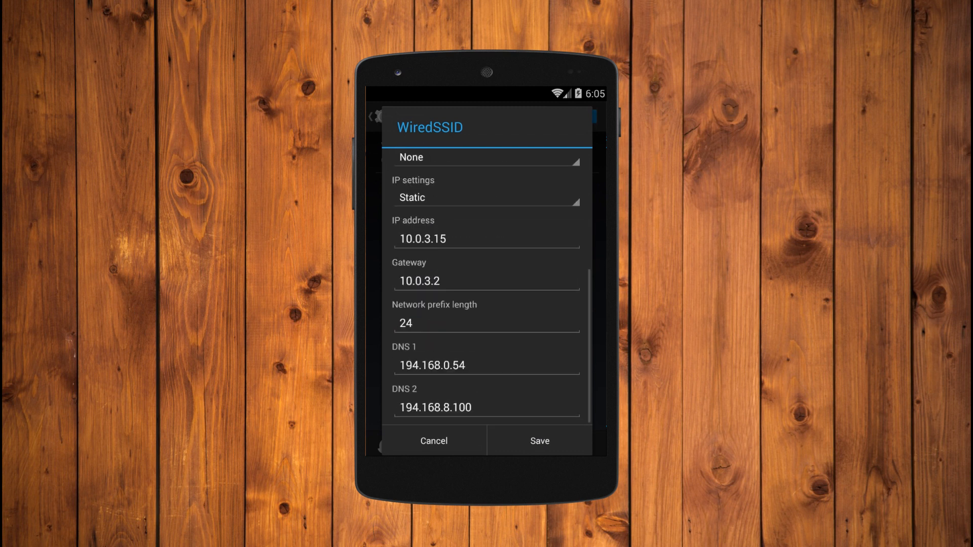
click(487, 365)
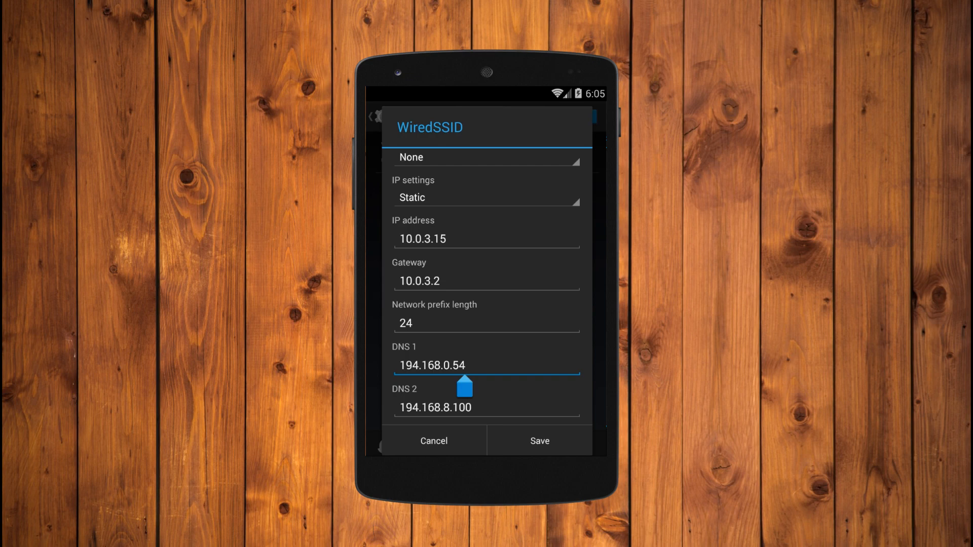